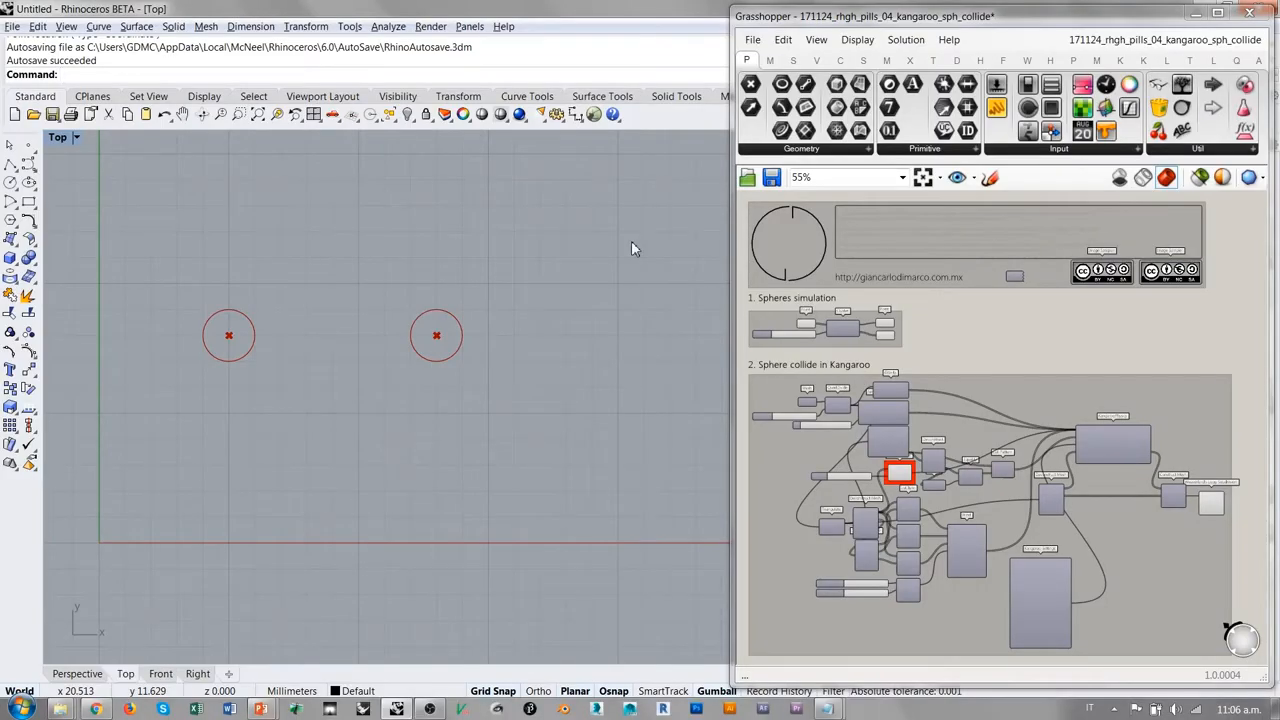
pyautogui.moveTo(617, 253)
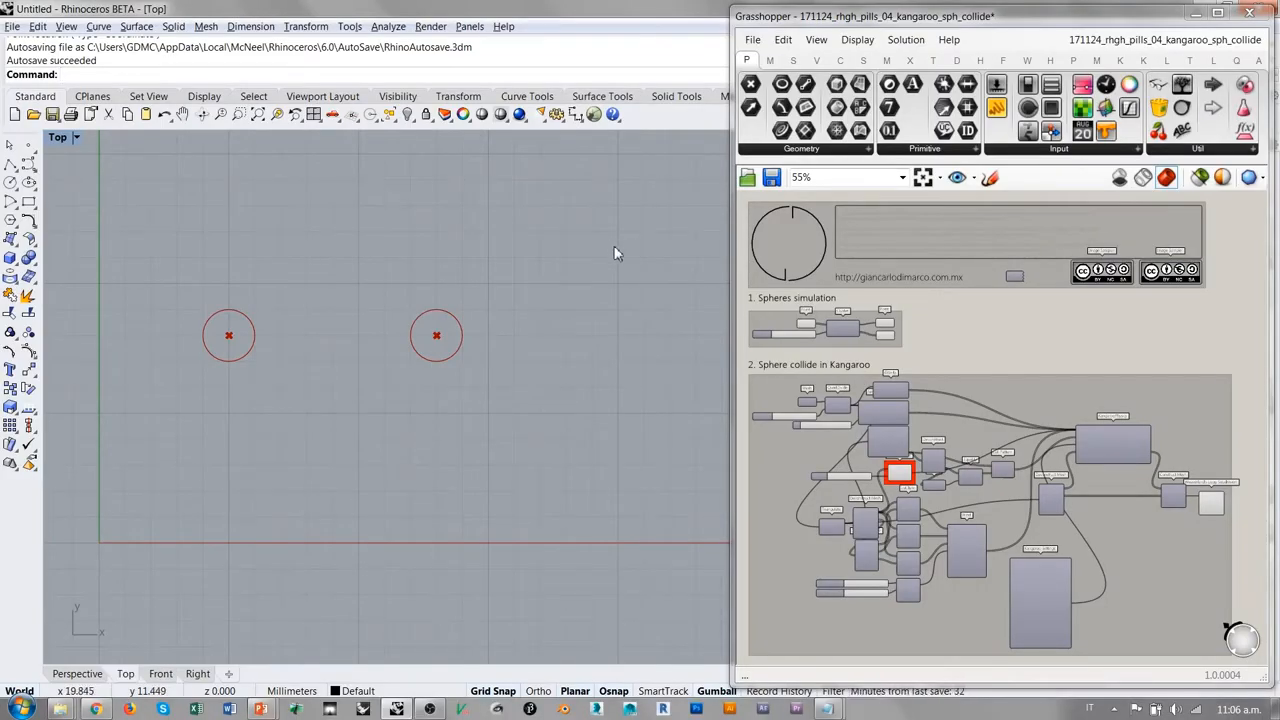
pyautogui.moveTo(945, 331)
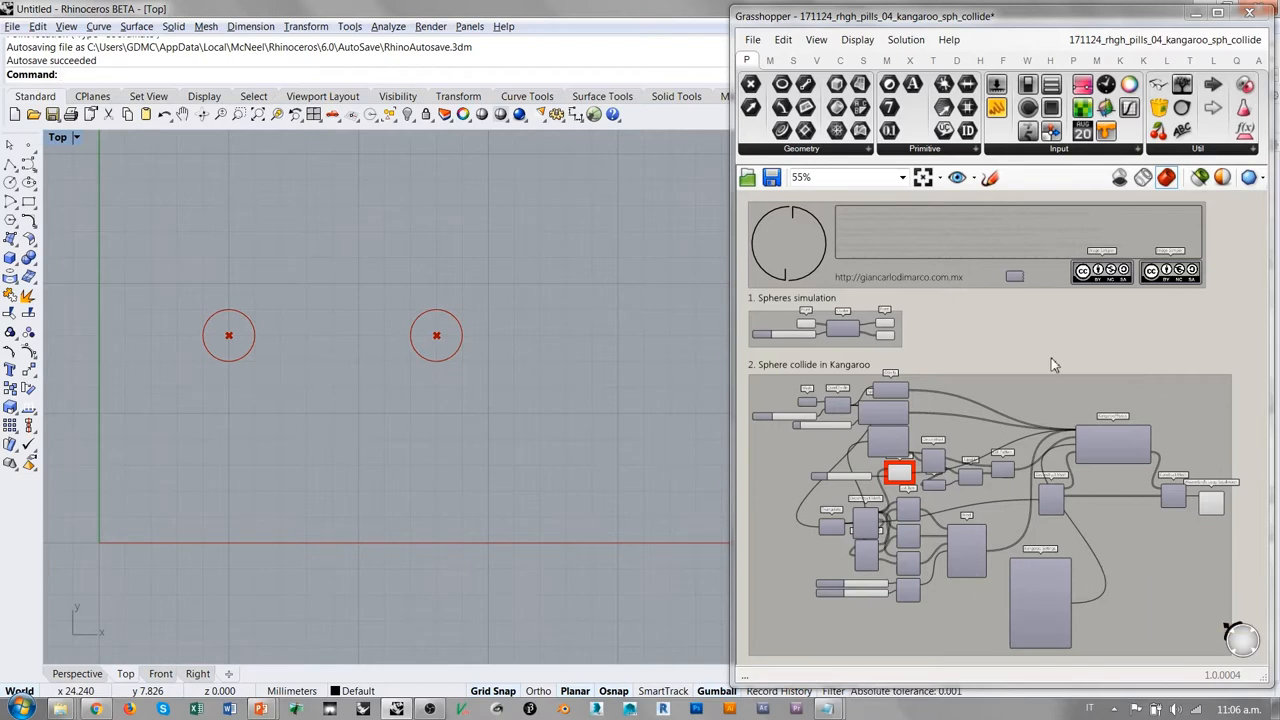
pyautogui.moveTo(1035, 335)
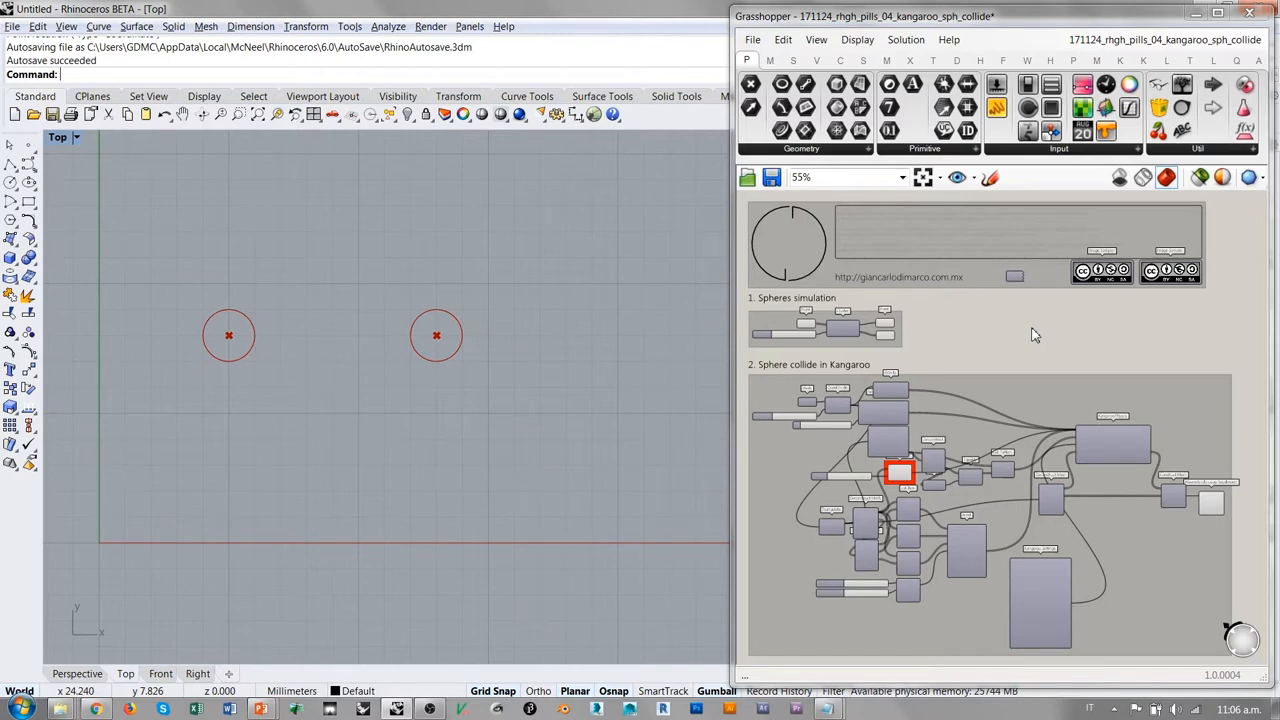
pyautogui.moveTo(270, 307)
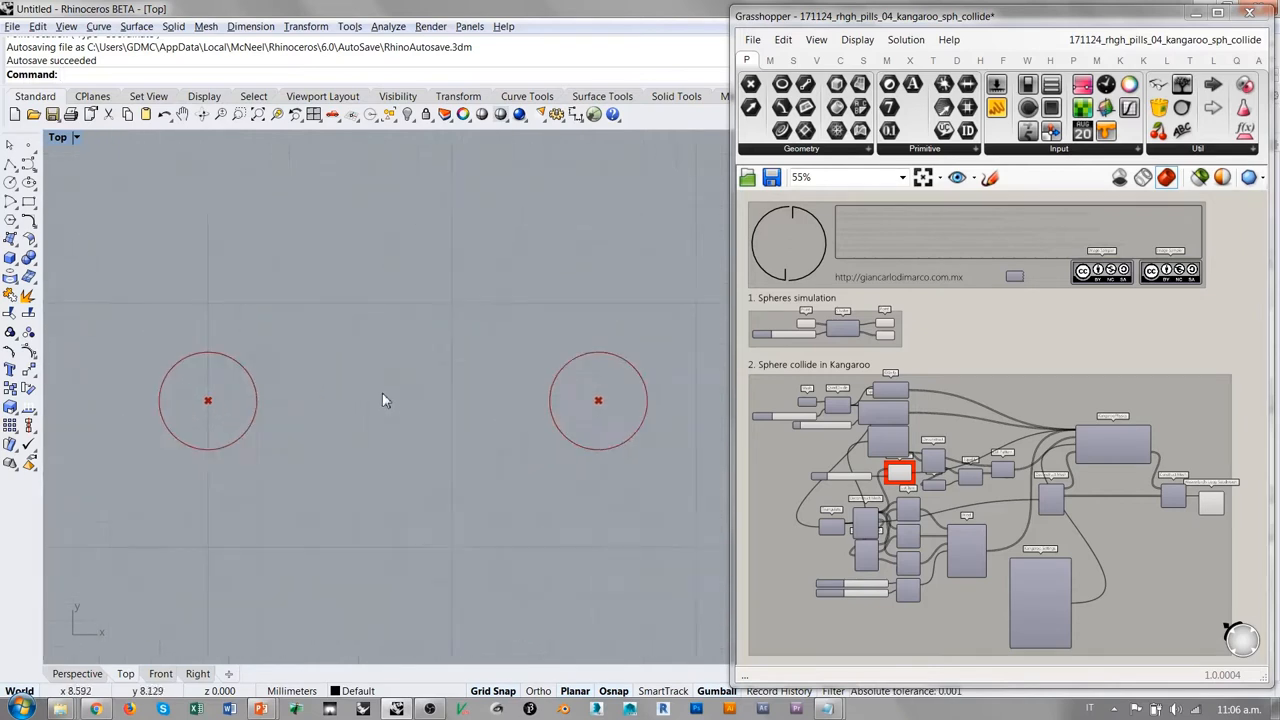
pyautogui.moveTo(603, 410)
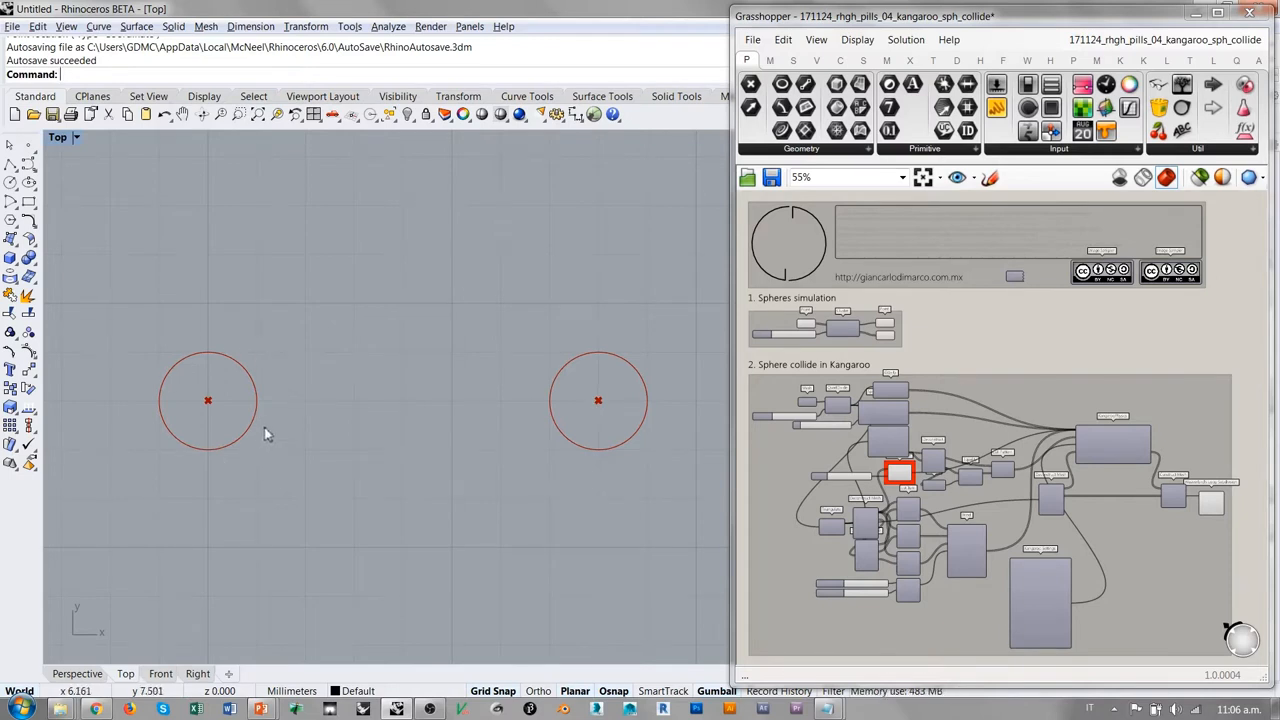
pyautogui.moveTo(184, 377)
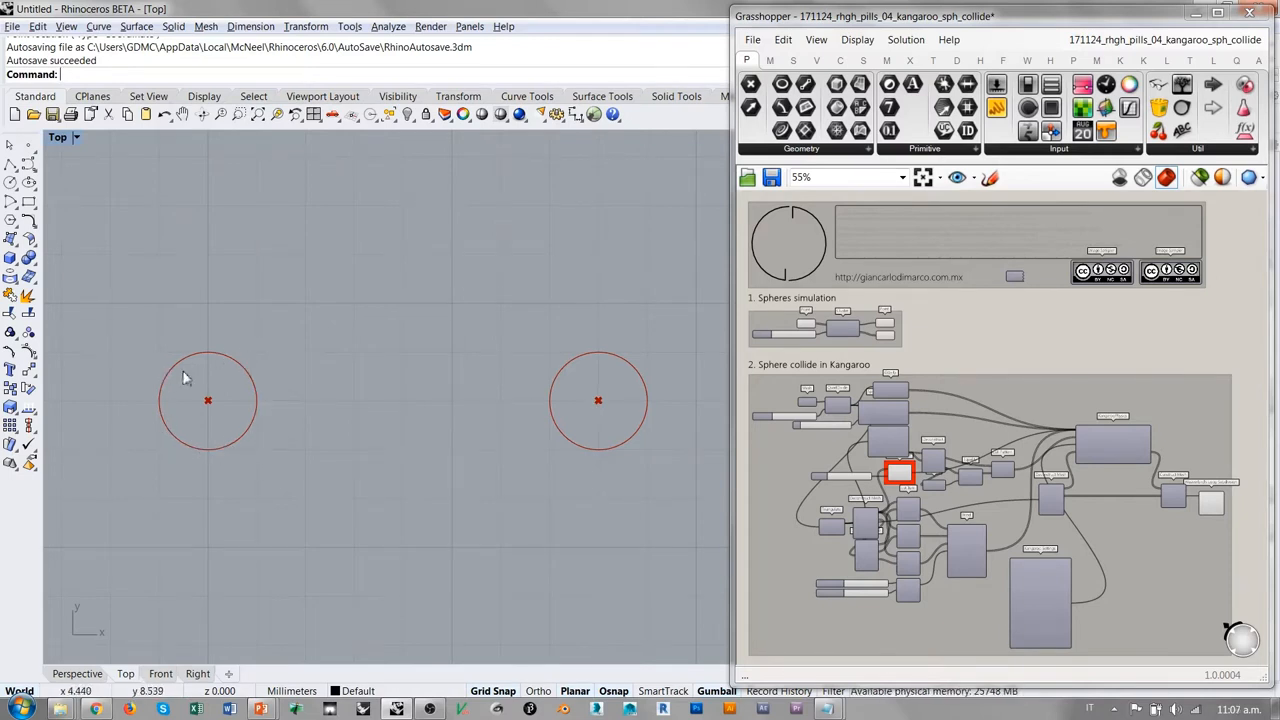
pyautogui.moveTo(202, 416)
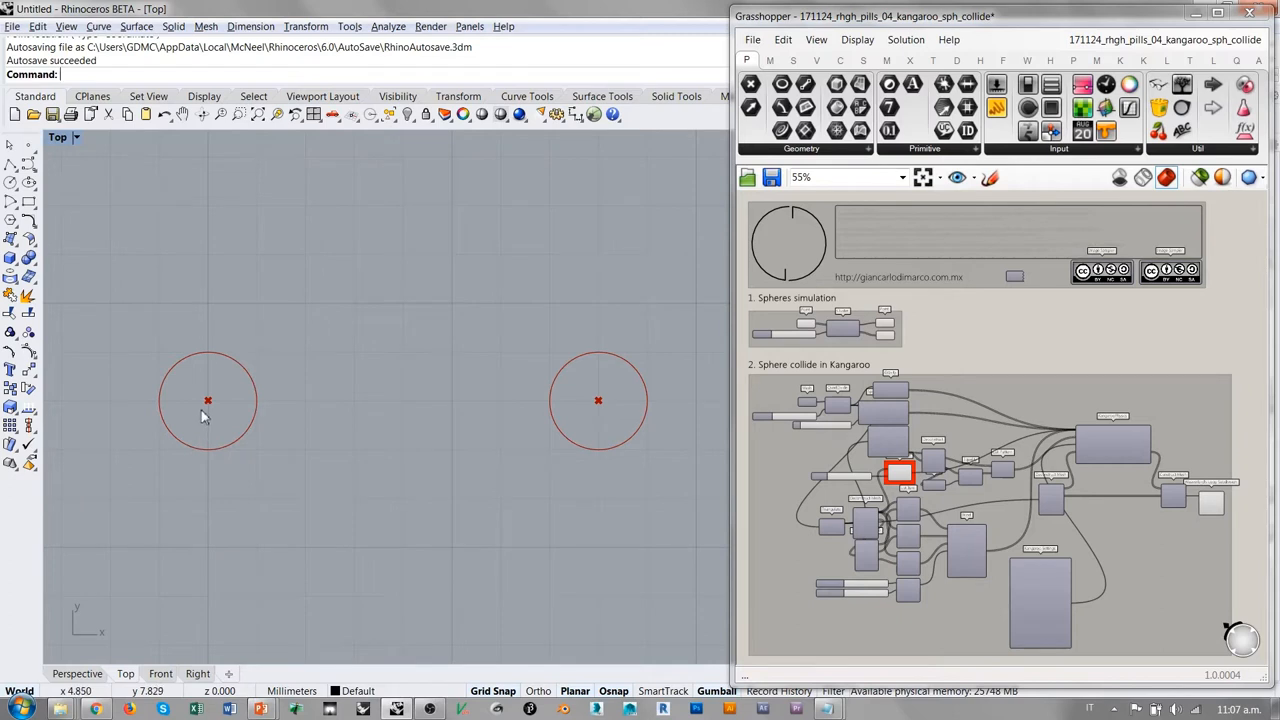
pyautogui.moveTo(265, 390)
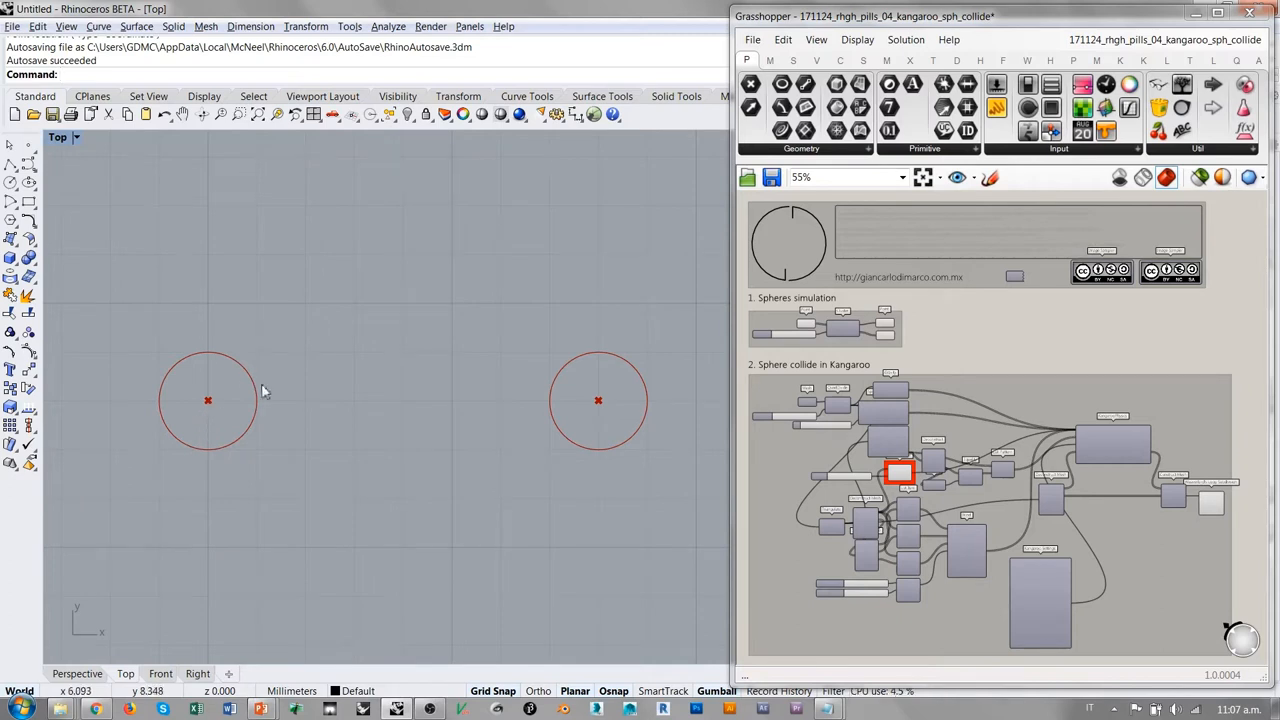
pyautogui.moveTo(336, 403)
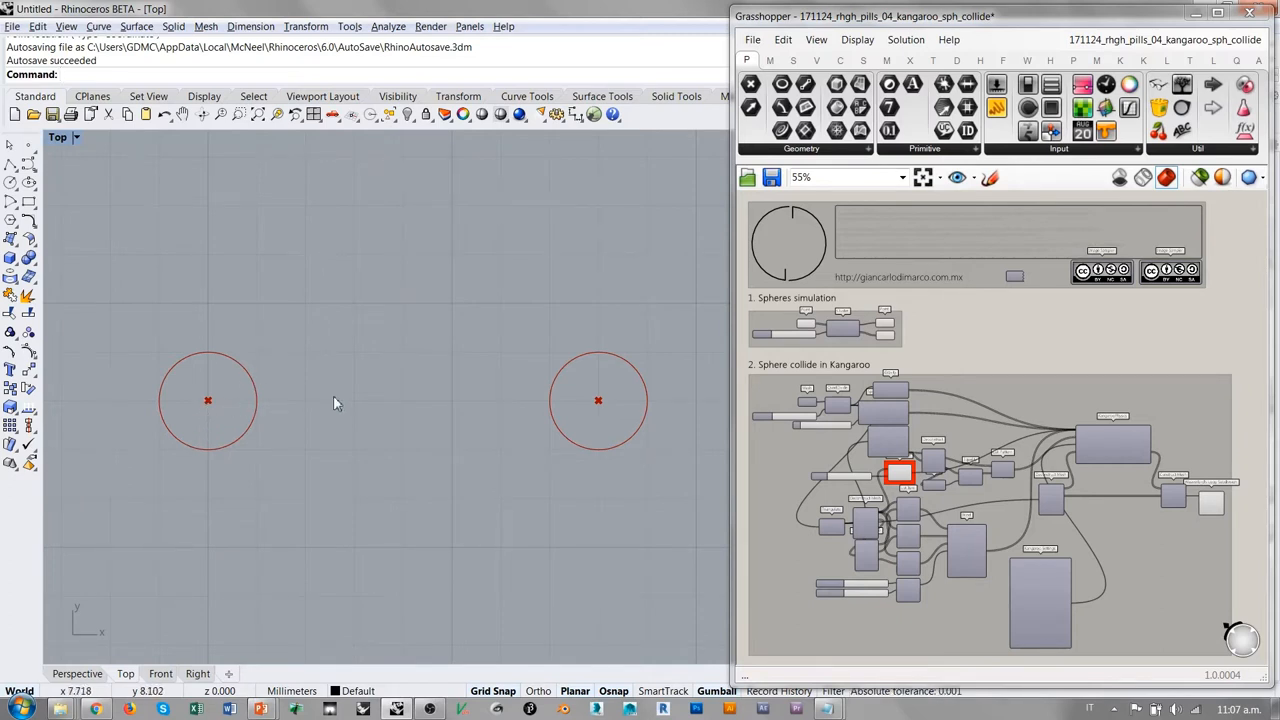
pyautogui.moveTo(596, 405)
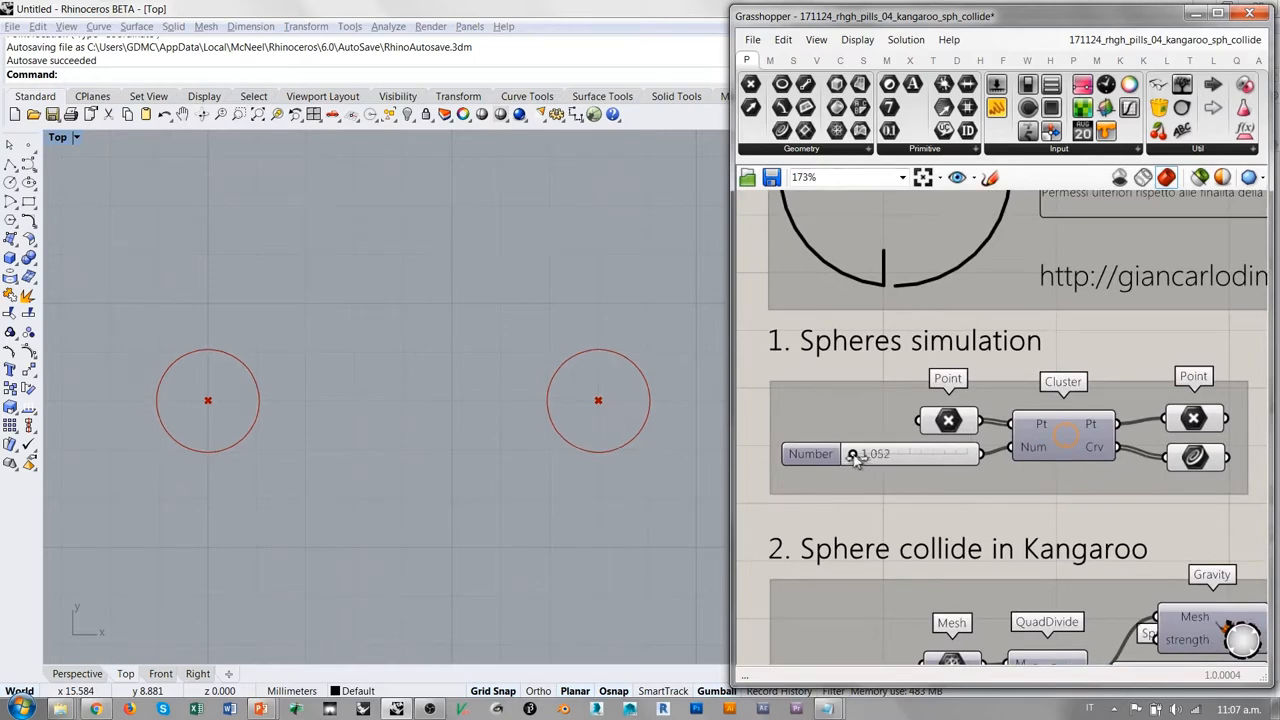
# Raise the Spheres Number slider from 1.052 to 2.977, enlarging both circles.
pyautogui.moveTo(855, 454); pyautogui.dragTo(870, 454)
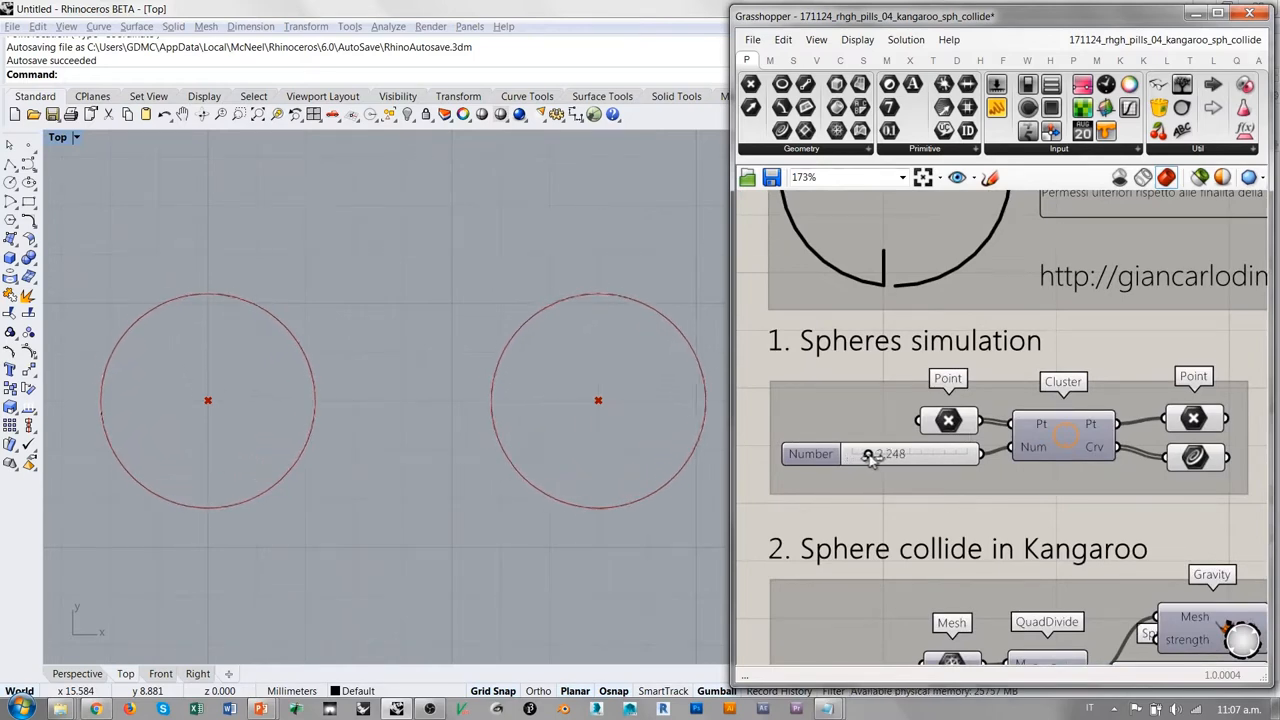
pyautogui.moveTo(905, 453); pyautogui.dragTo(877, 453)
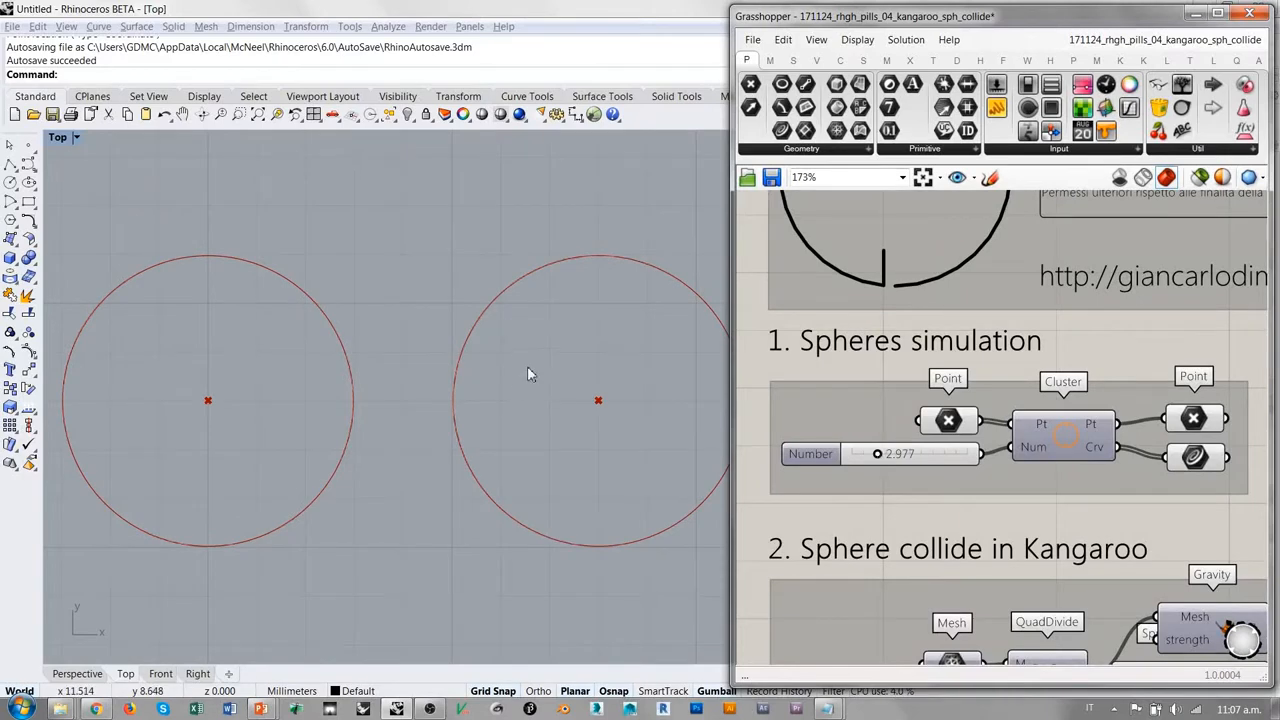
pyautogui.moveTo(454, 400)
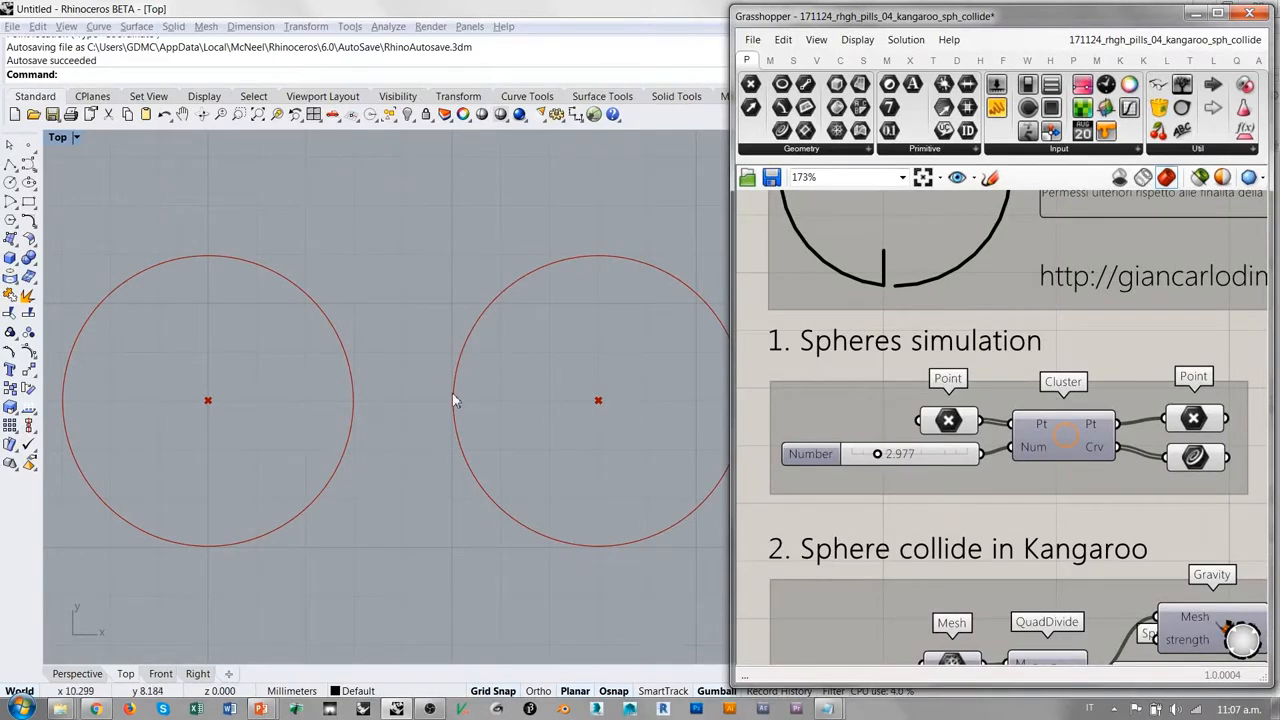
pyautogui.moveTo(332, 406)
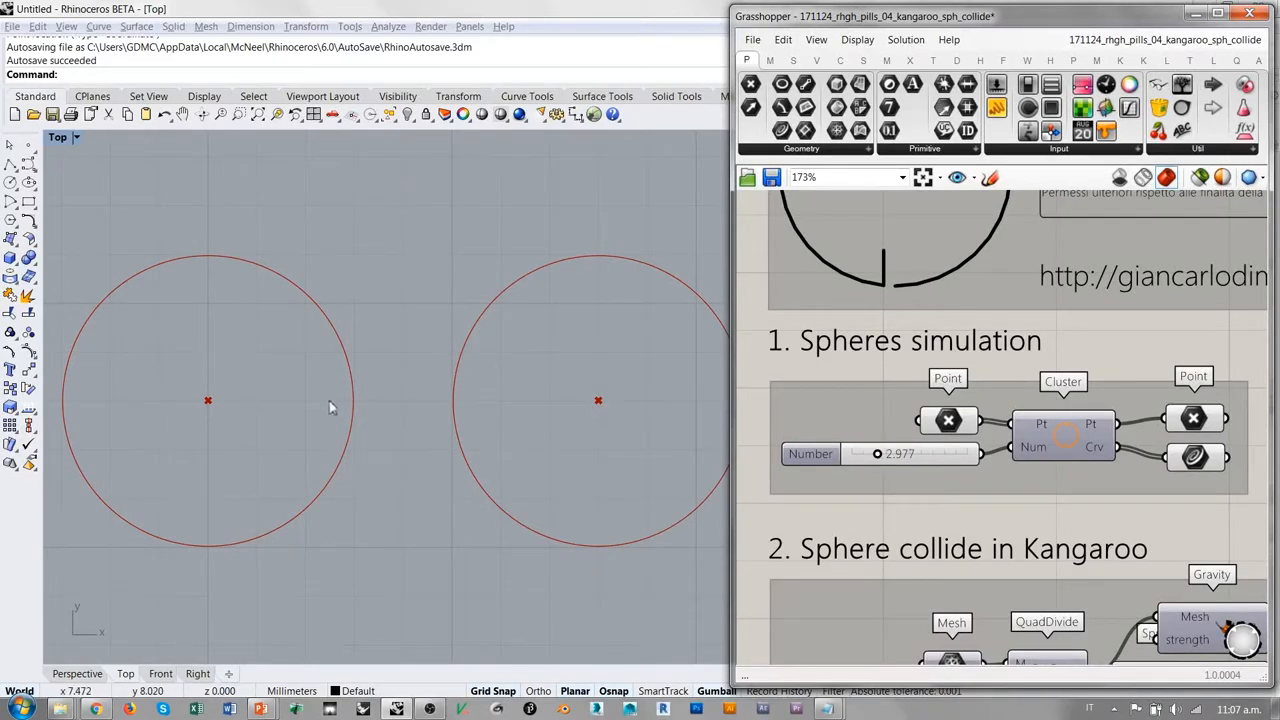
pyautogui.moveTo(366, 421)
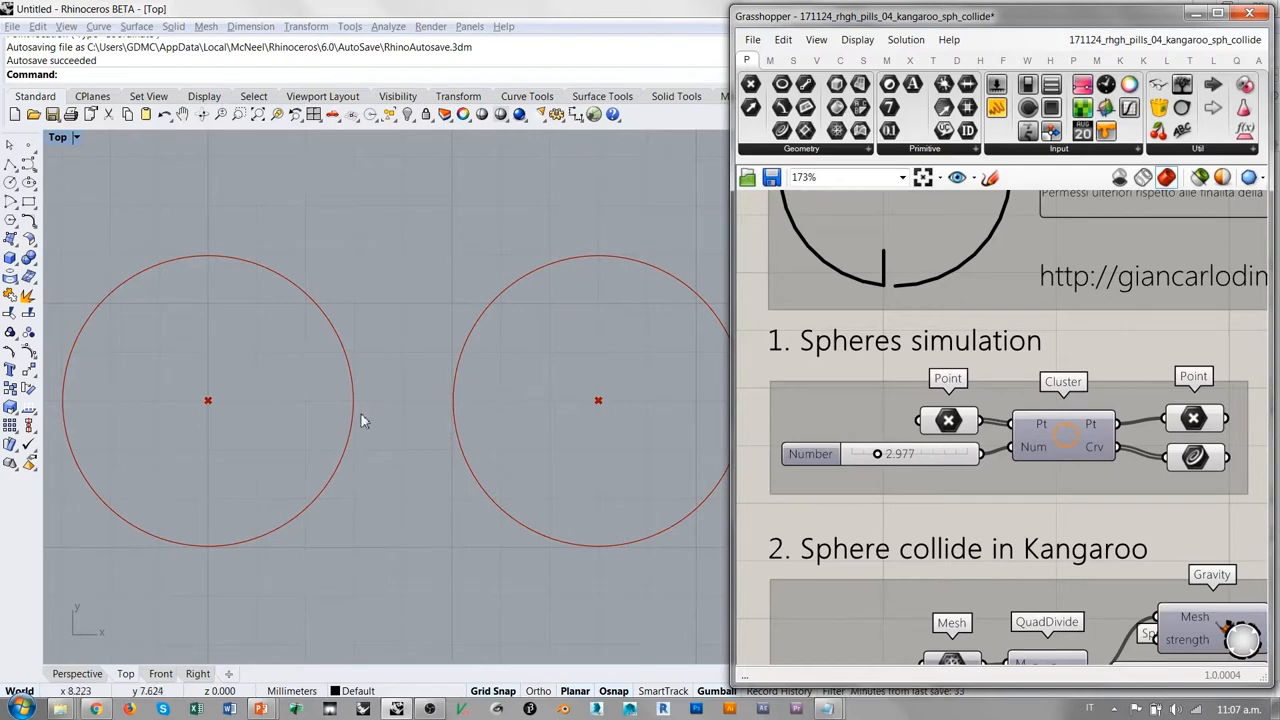
pyautogui.moveTo(447, 424)
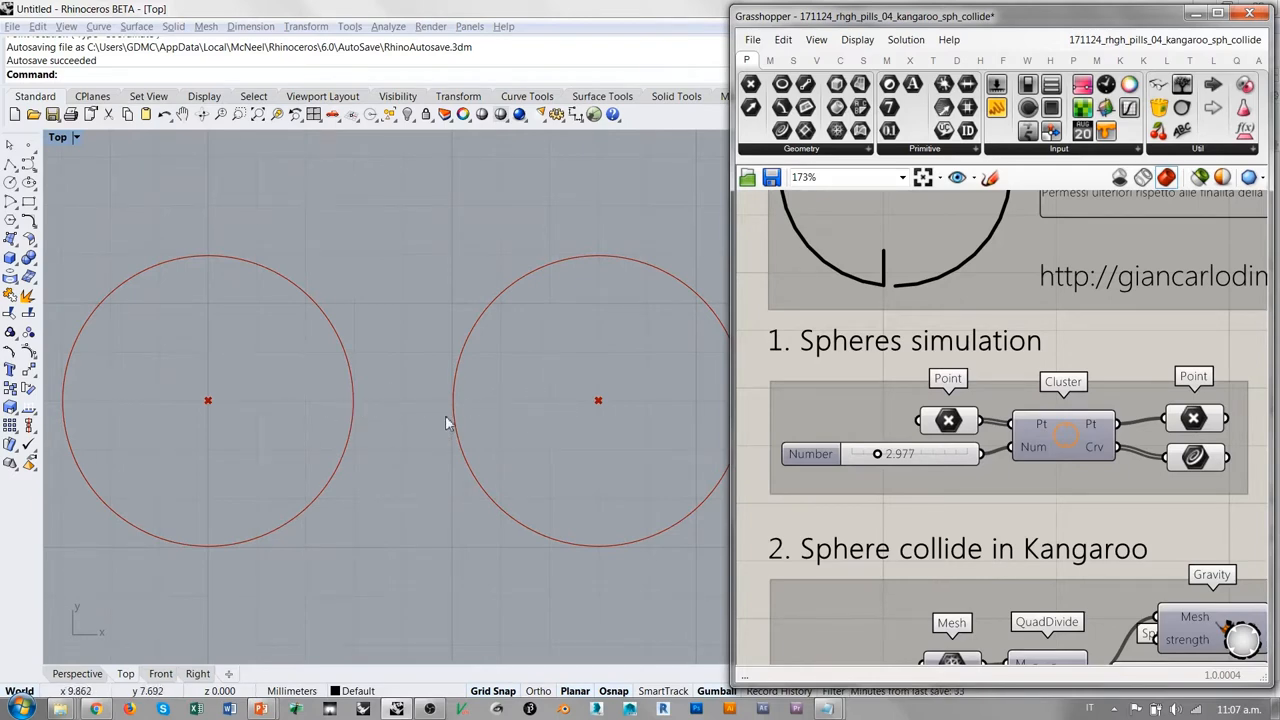
pyautogui.moveTo(553, 408)
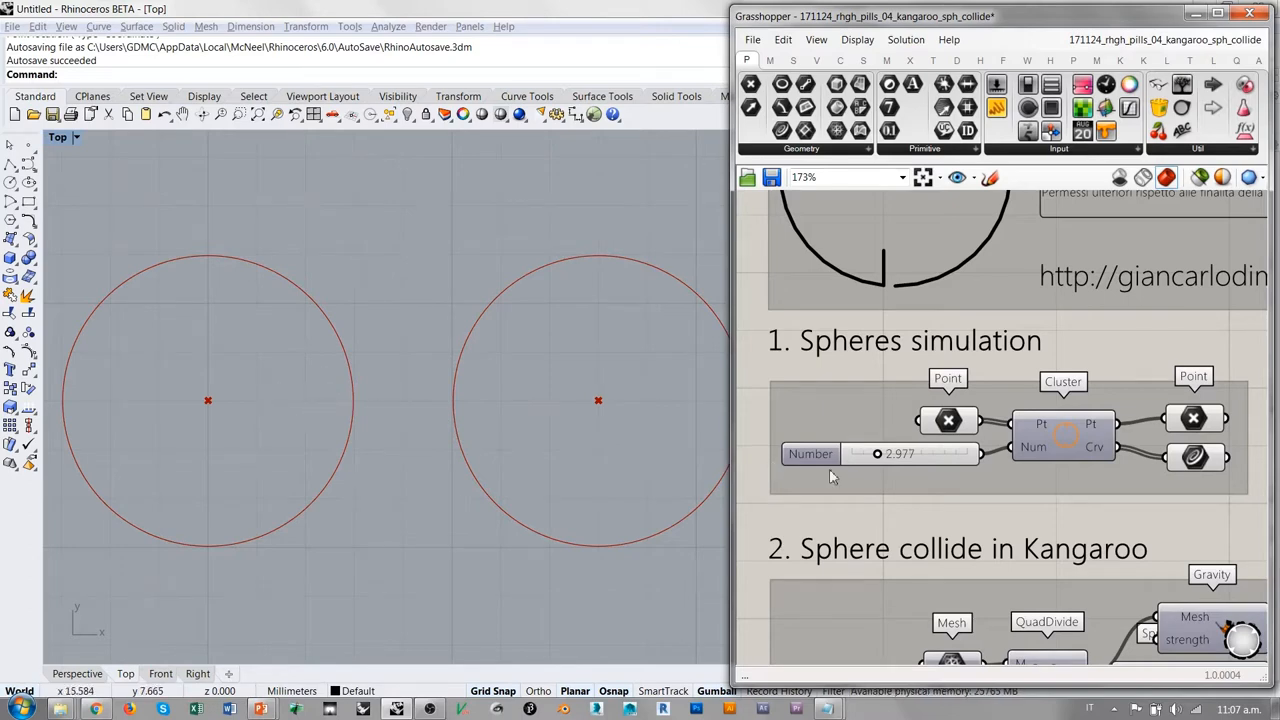
# Increase the Spheres Number slider from about 3.7 to 4.486 until the circles touch.
pyautogui.moveTo(878, 453); pyautogui.dragTo(892, 453)
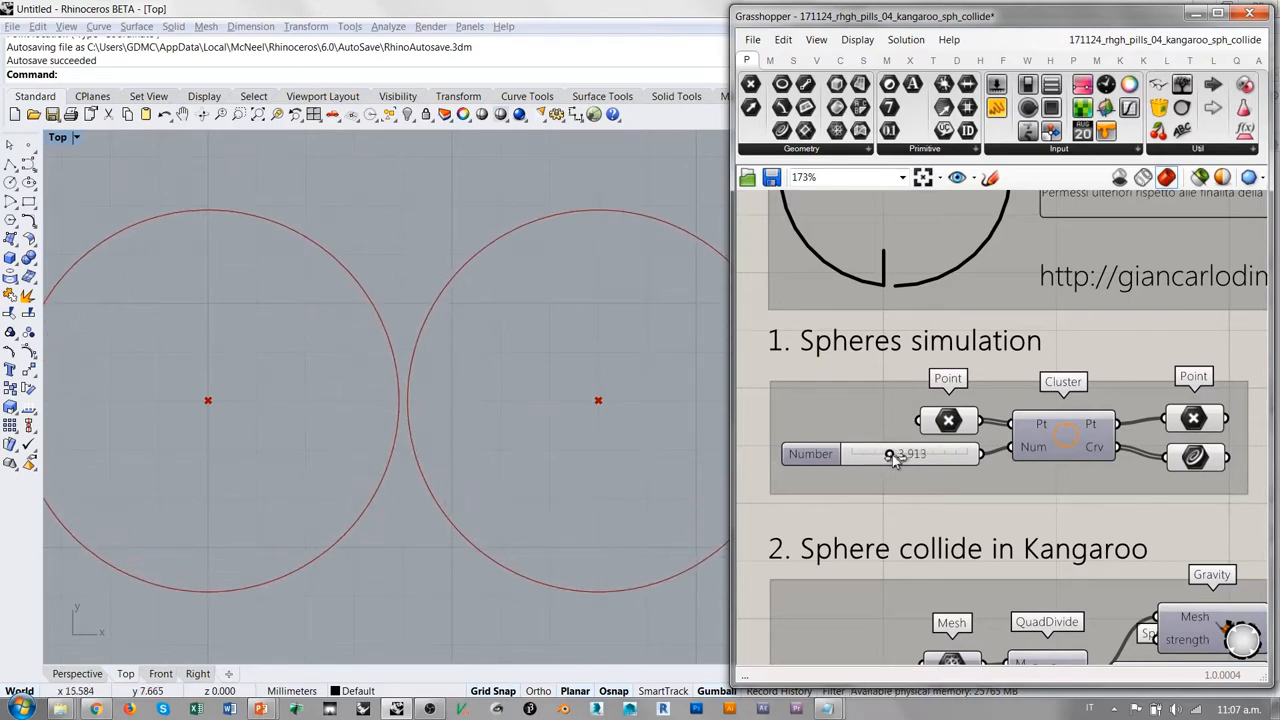
pyautogui.moveTo(905, 455); pyautogui.dragTo(895, 455)
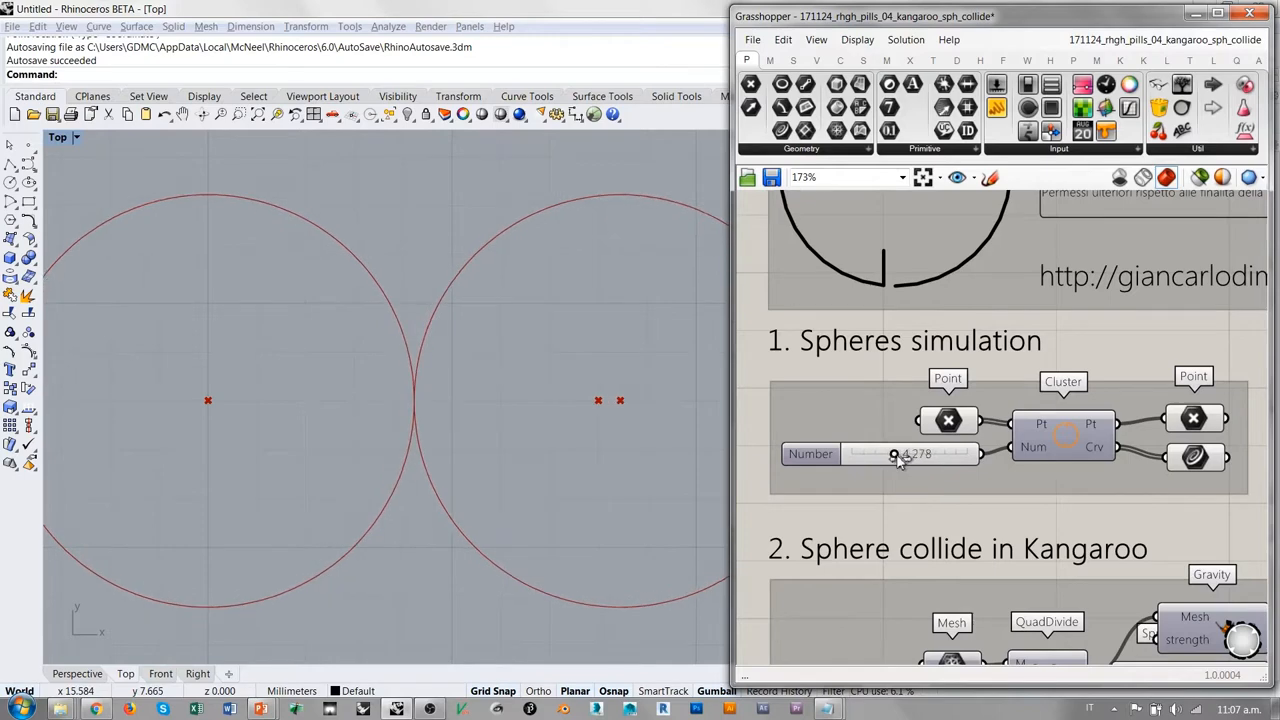
pyautogui.moveTo(893, 453); pyautogui.dragTo(900, 453)
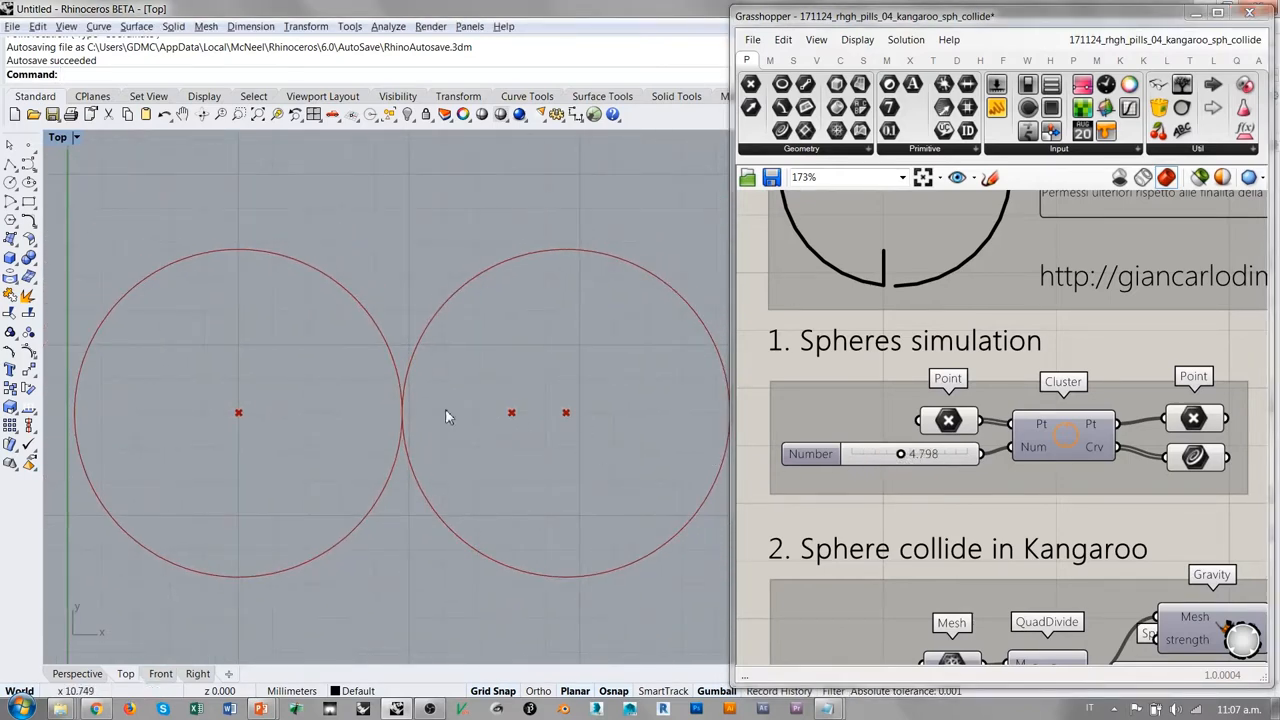
pyautogui.moveTo(403, 426)
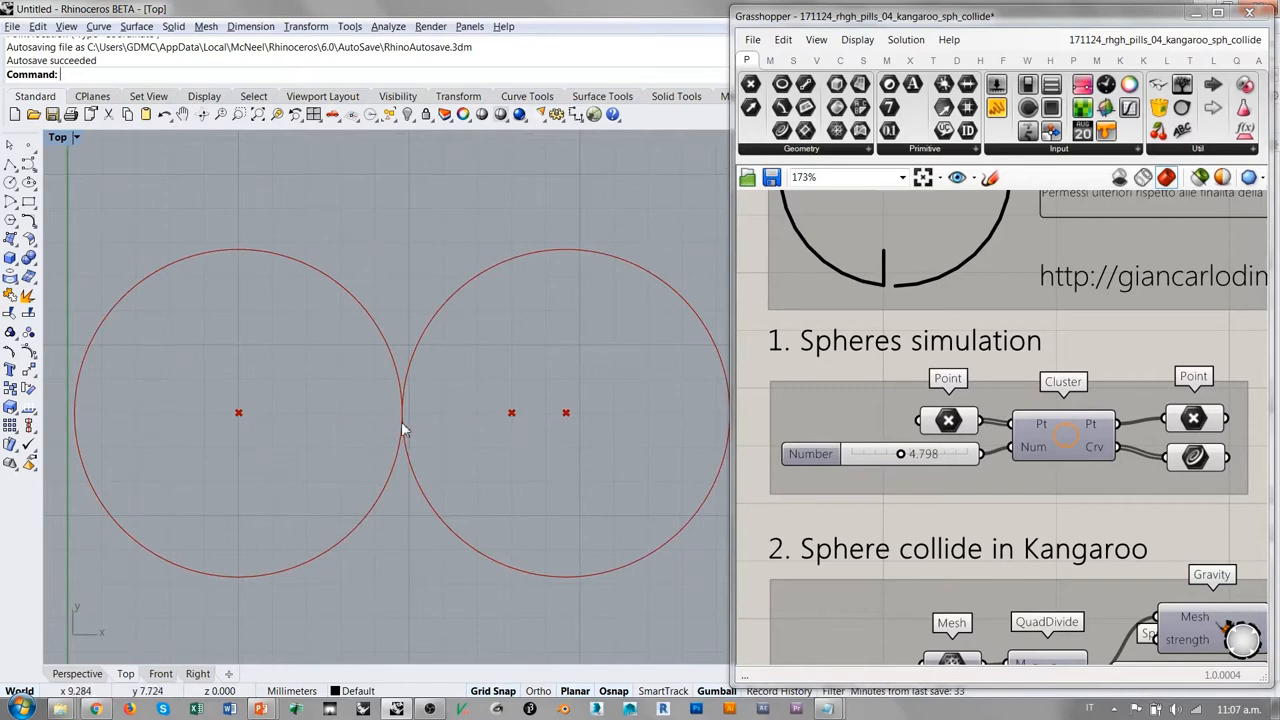
pyautogui.moveTo(615, 426)
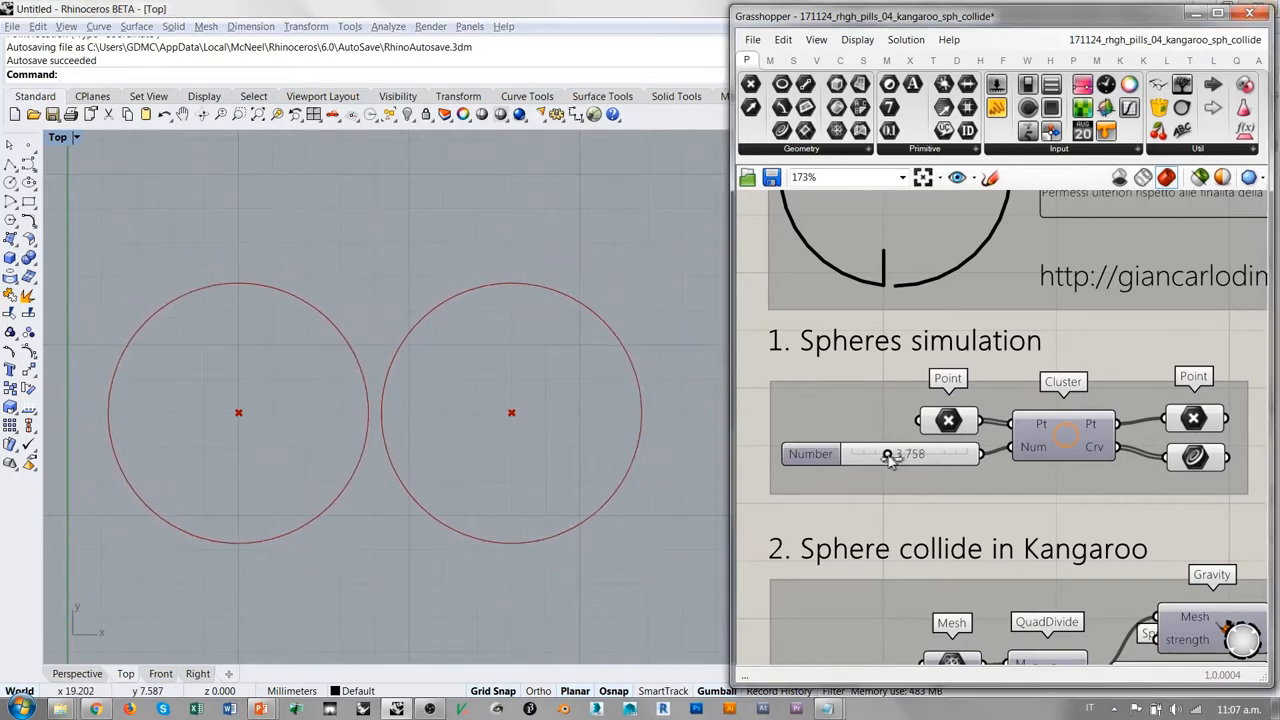
pyautogui.moveTo(888, 454); pyautogui.dragTo(900, 454)
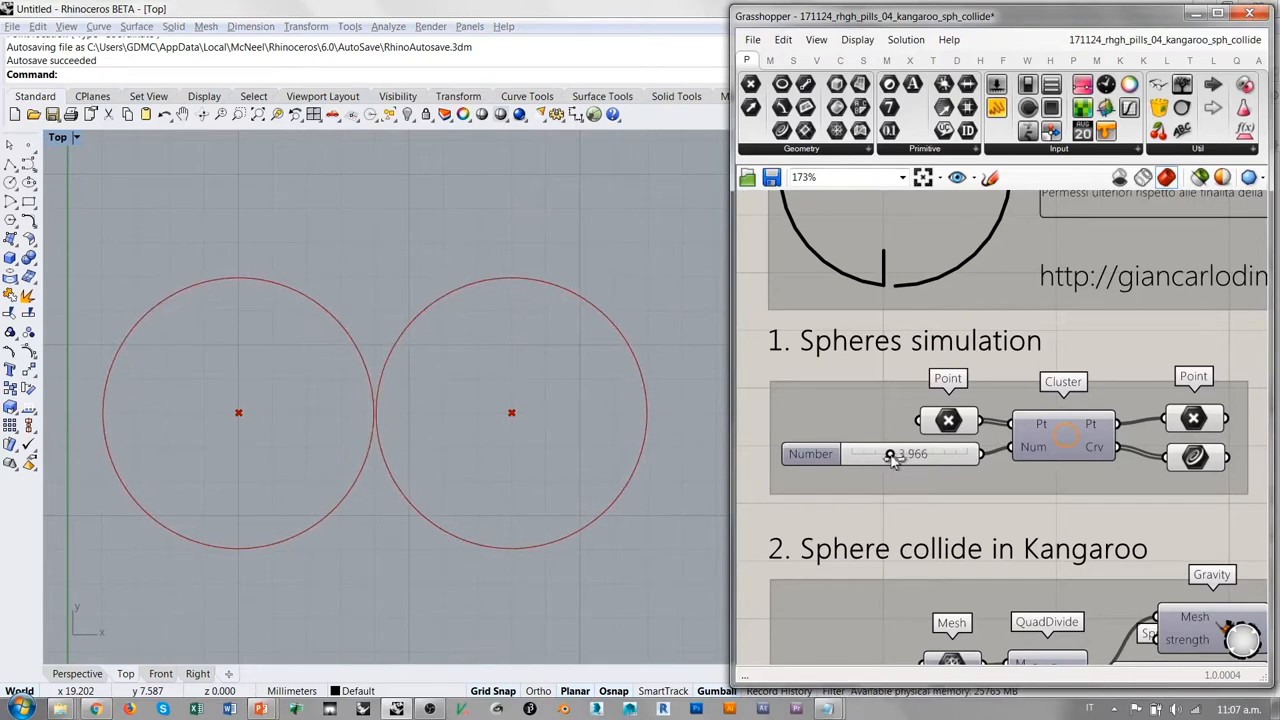
pyautogui.moveTo(890, 455); pyautogui.dragTo(895, 455)
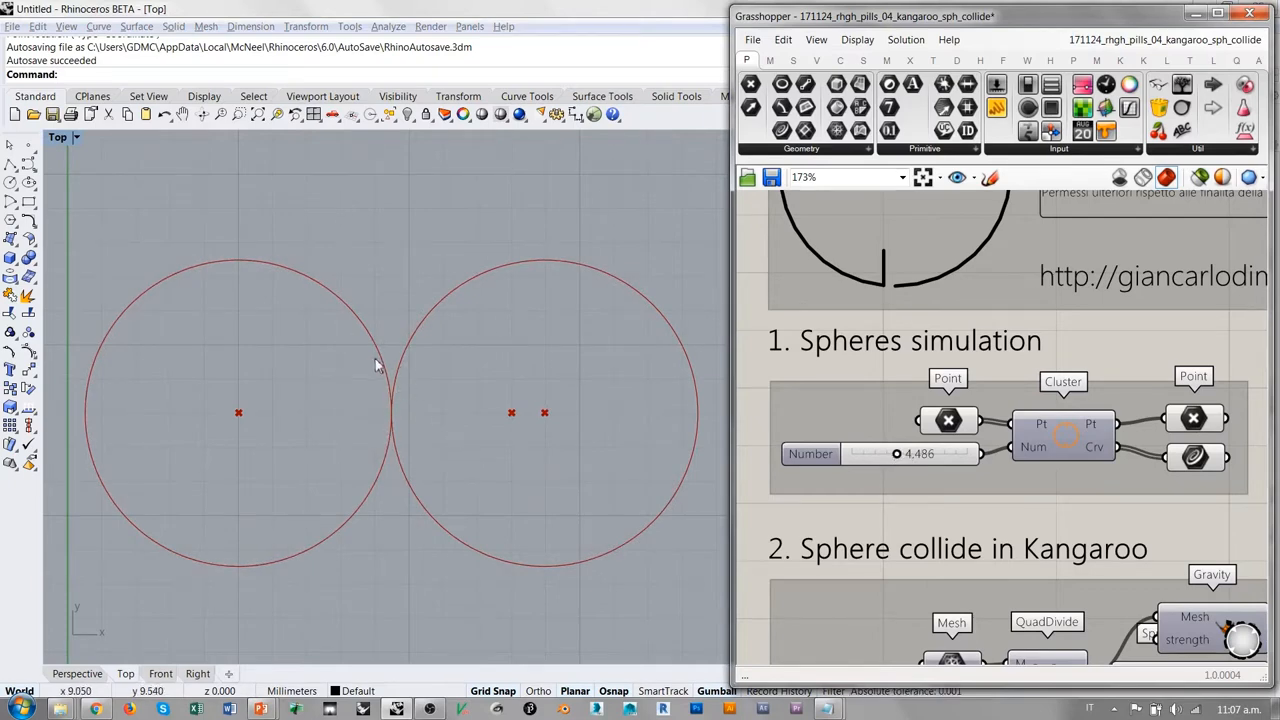
pyautogui.moveTo(660, 396)
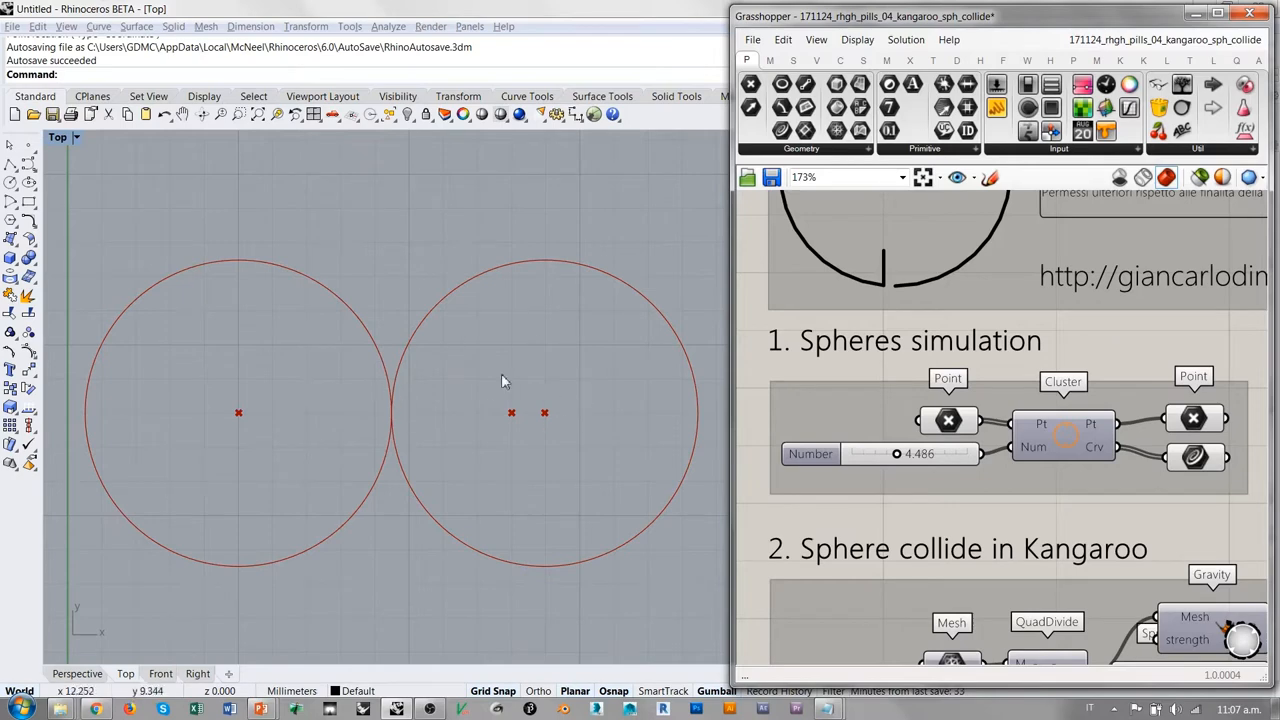
pyautogui.moveTo(267, 403)
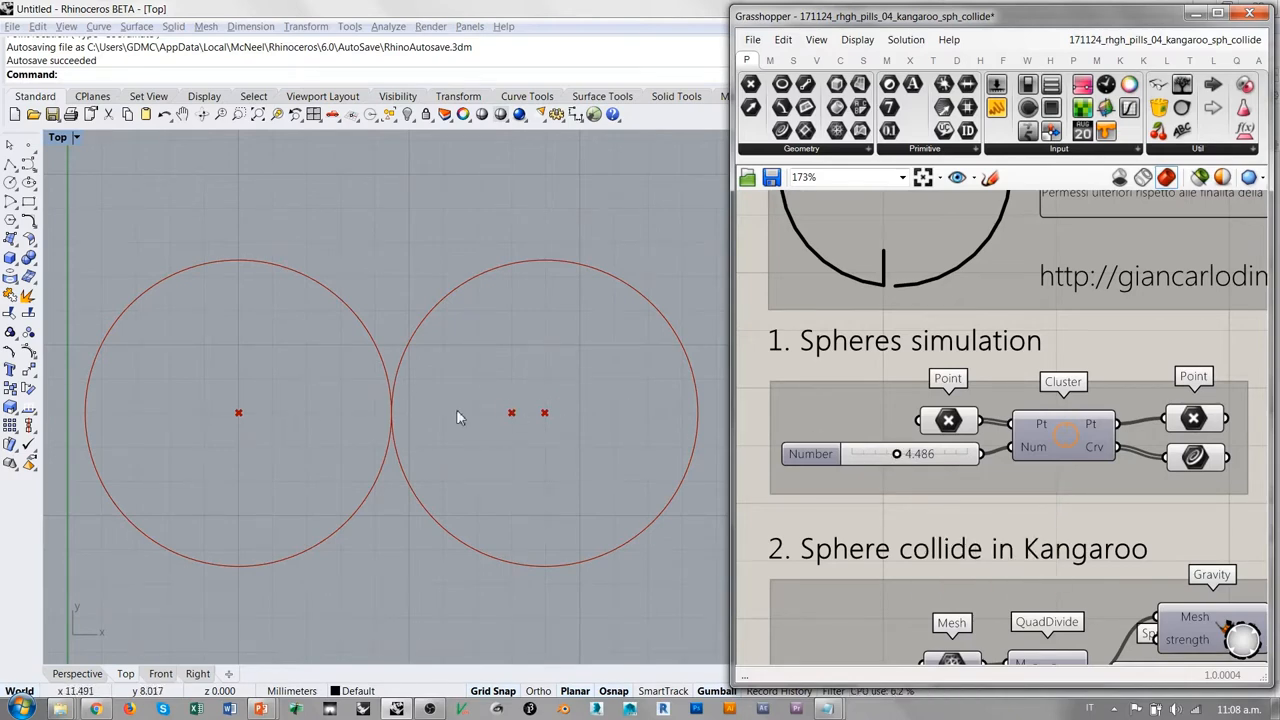
# Push the sphere radius up to about 6.4, down to 4.85, then settle at 5.110.
pyautogui.moveTo(896, 454); pyautogui.dragTo(908, 454)
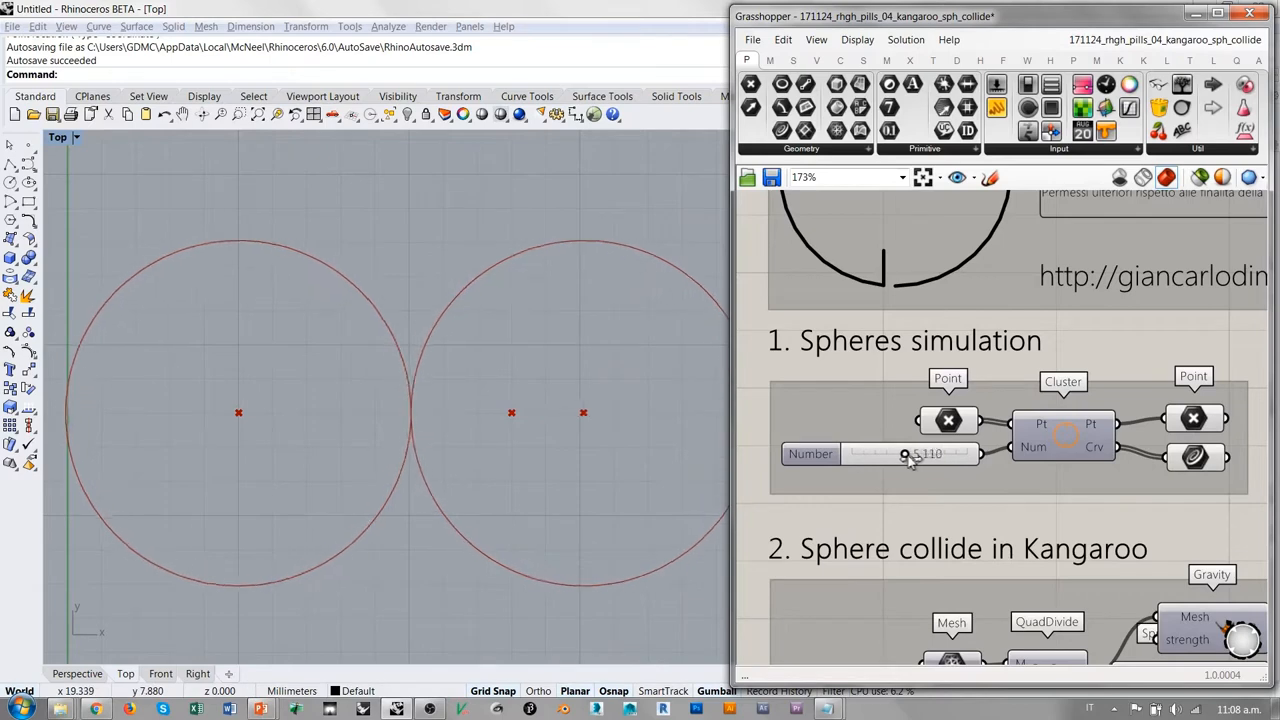
pyautogui.moveTo(905, 454); pyautogui.dragTo(922, 454)
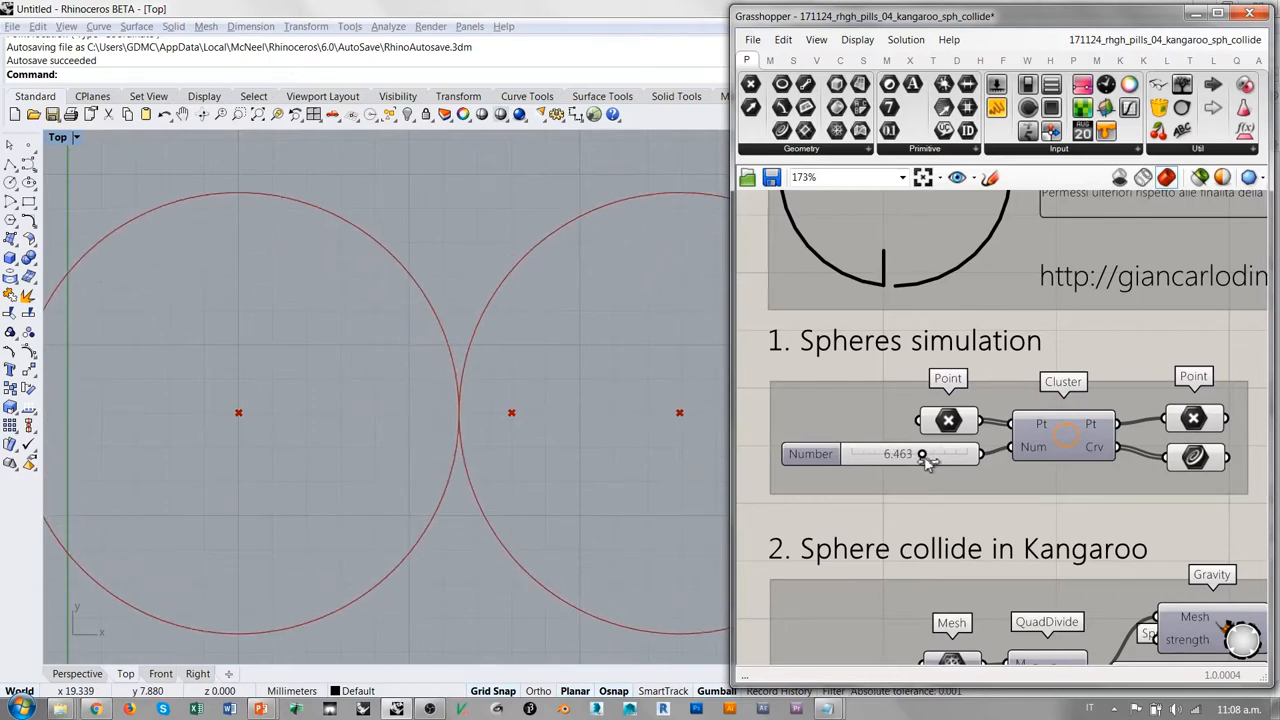
pyautogui.moveTo(922, 454); pyautogui.dragTo(901, 454)
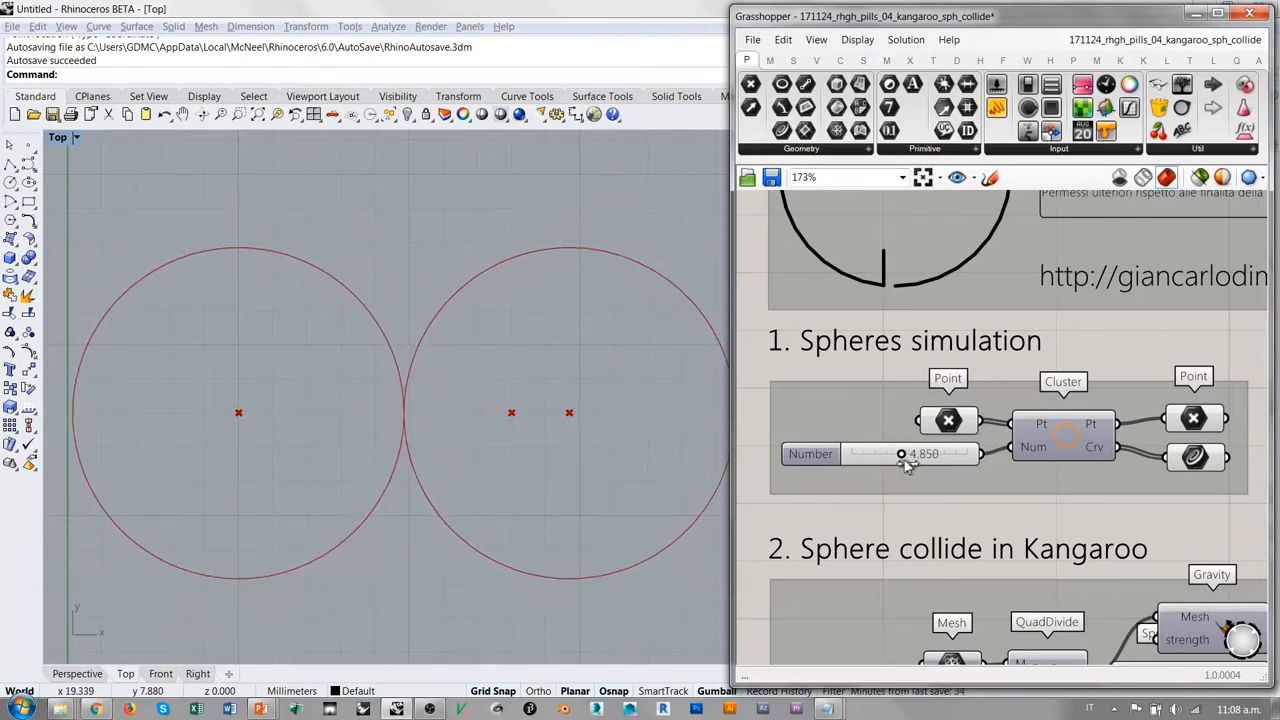
pyautogui.moveTo(900, 453); pyautogui.dragTo(905, 453)
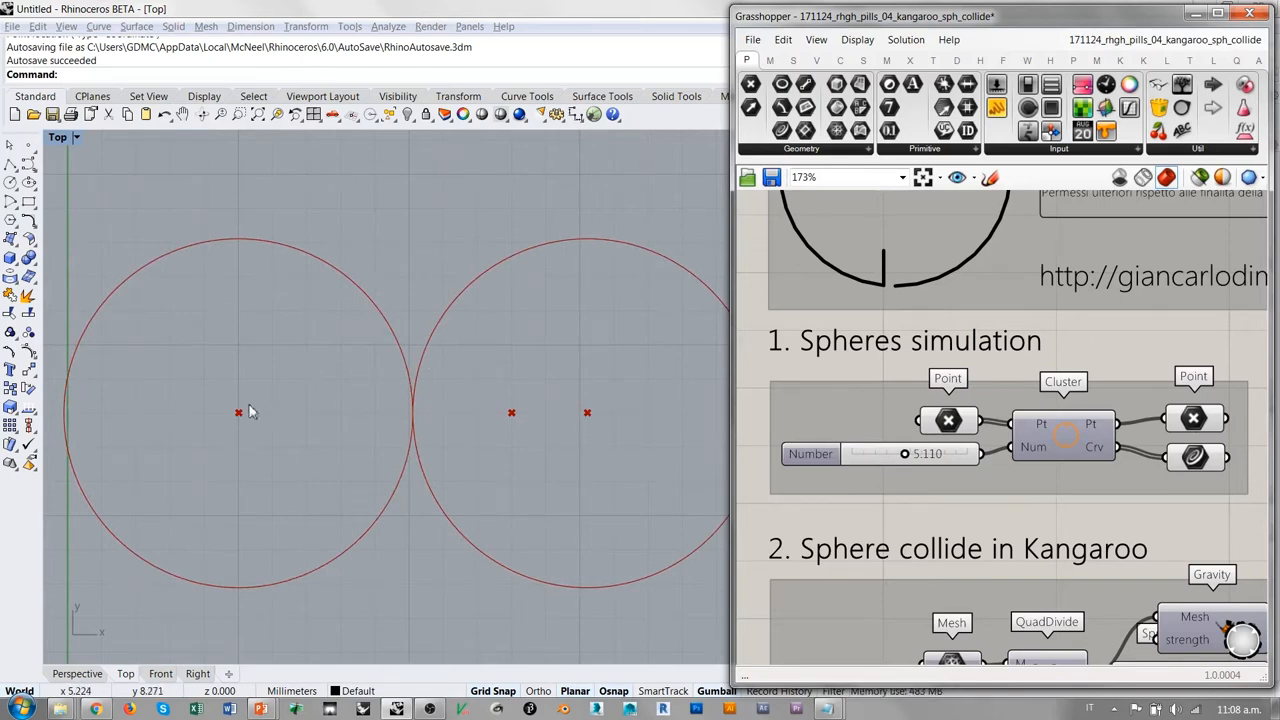
pyautogui.moveTo(259, 425)
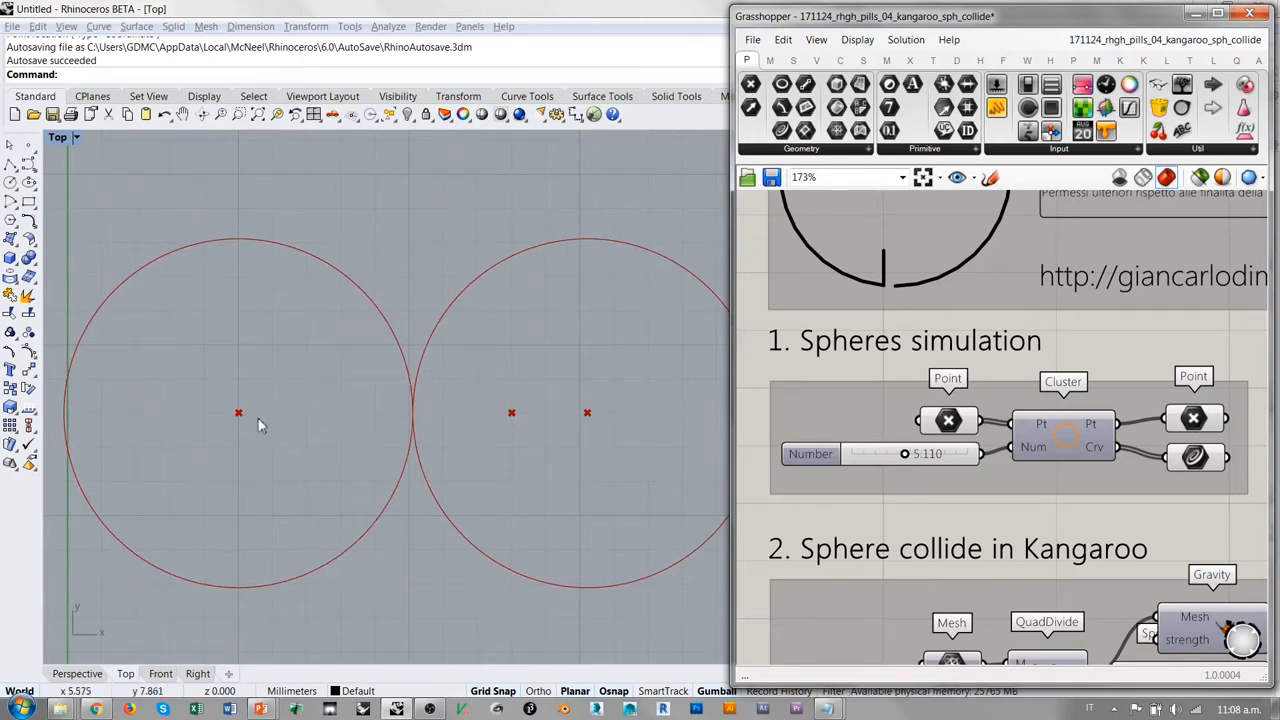
pyautogui.moveTo(445, 374)
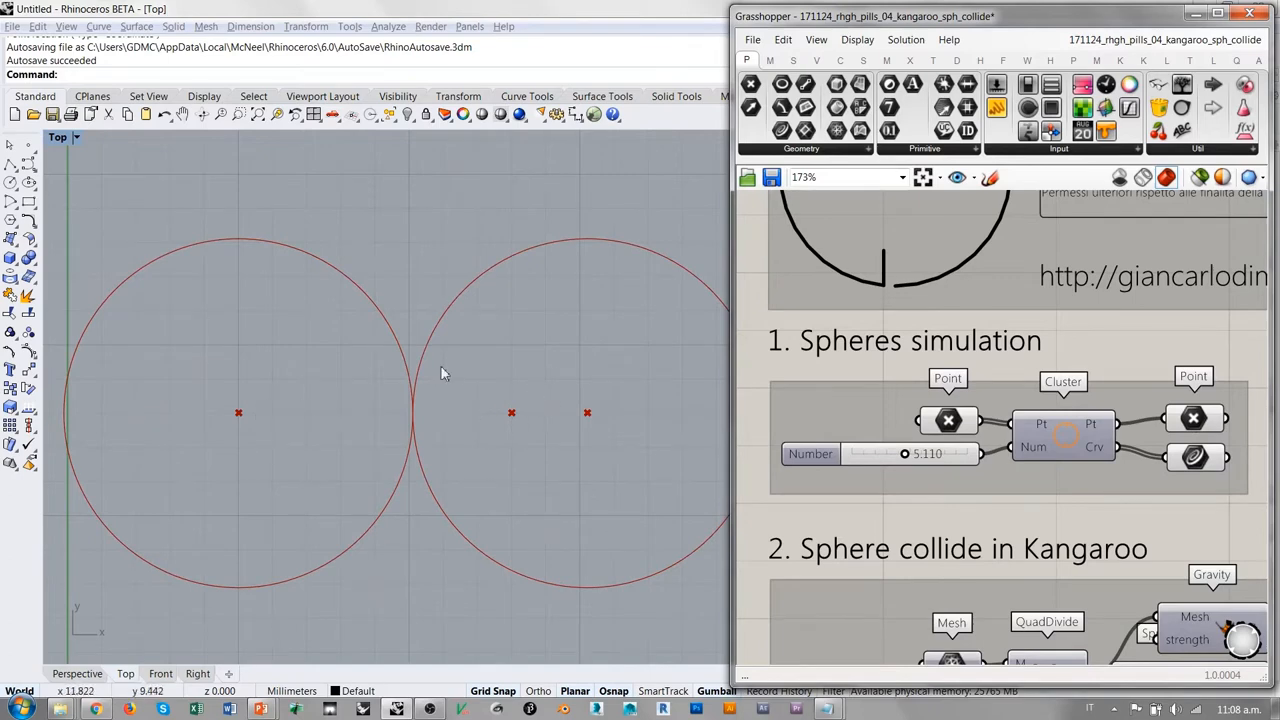
pyautogui.moveTo(1200, 402)
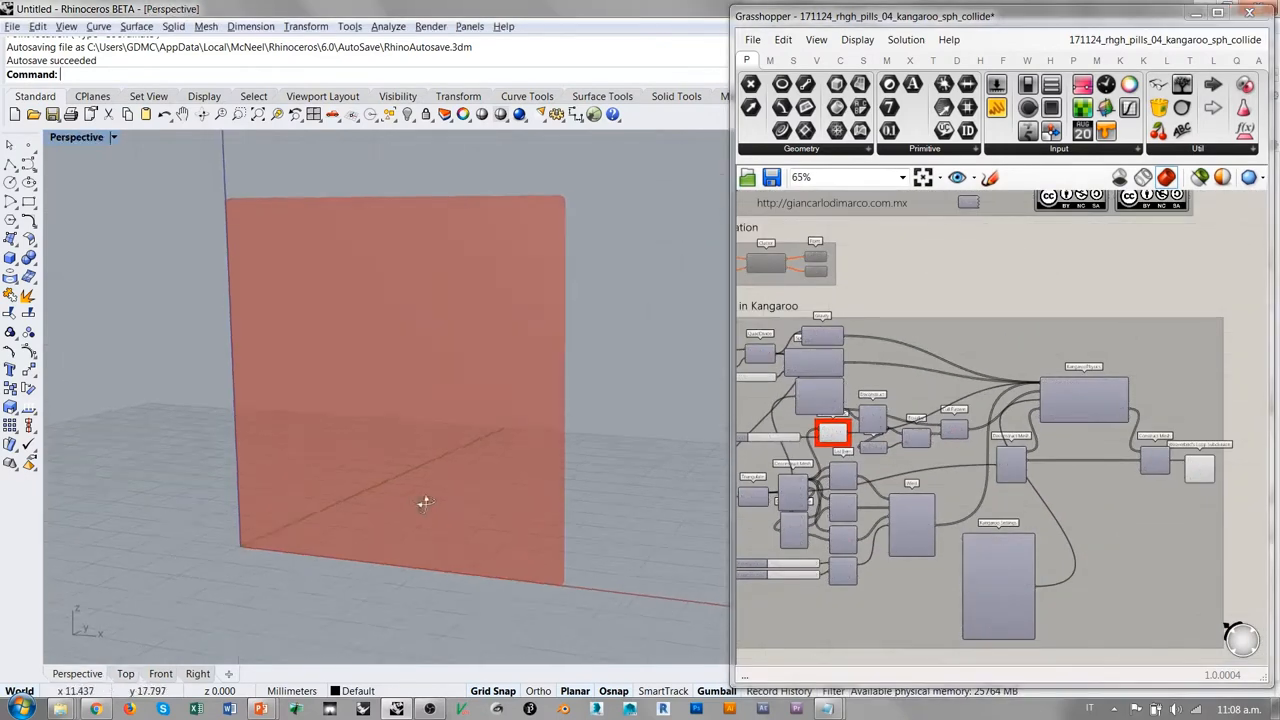
# Pan the Grasshopper canvas to show the SphereCollide component and Kangaroo controls.
pyautogui.moveTo(420, 503); pyautogui.dragTo(475, 413)
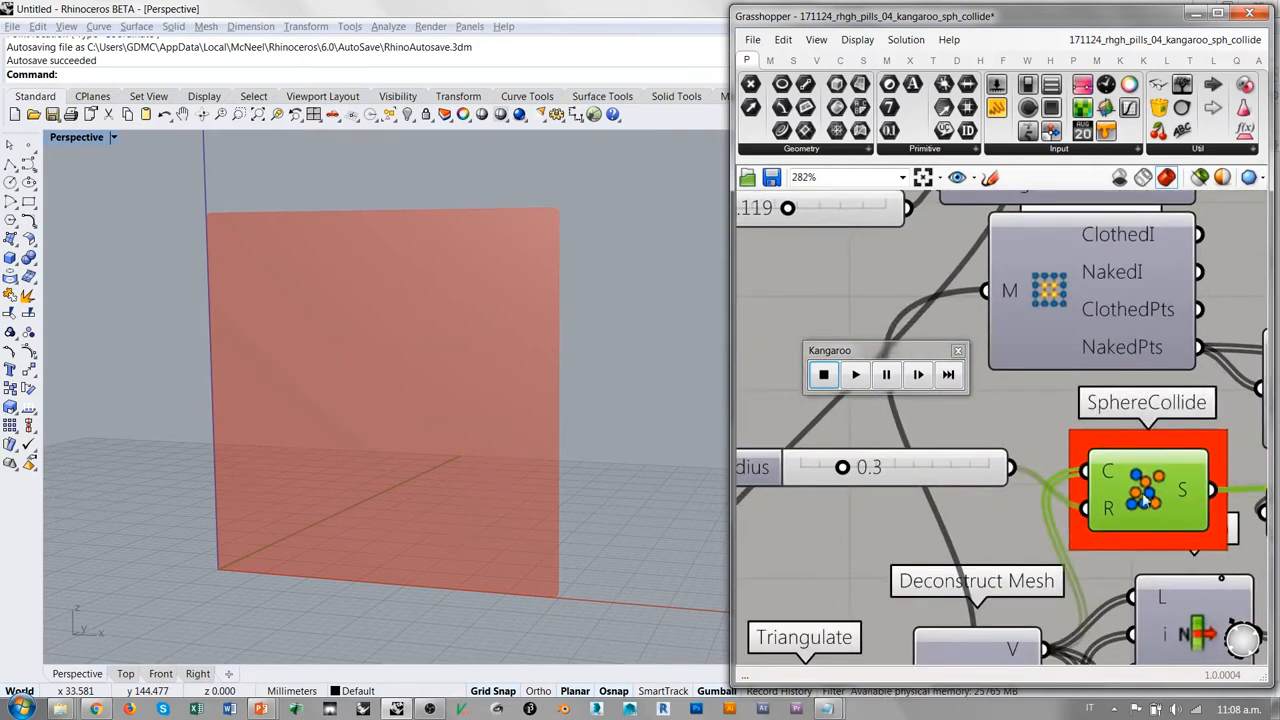
pyautogui.moveTo(1161, 97)
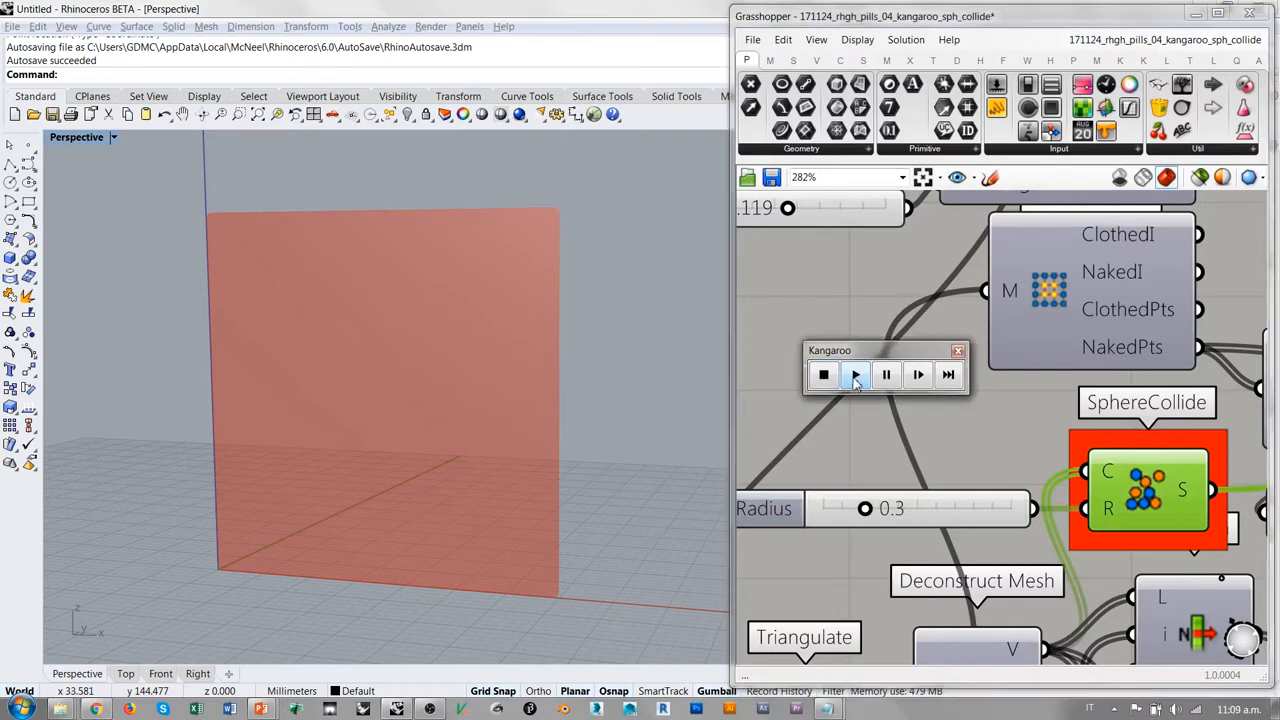
# Play the Kangaroo simulation so the red panel drapes into a crumpled curtain.
pyautogui.click(856, 375)
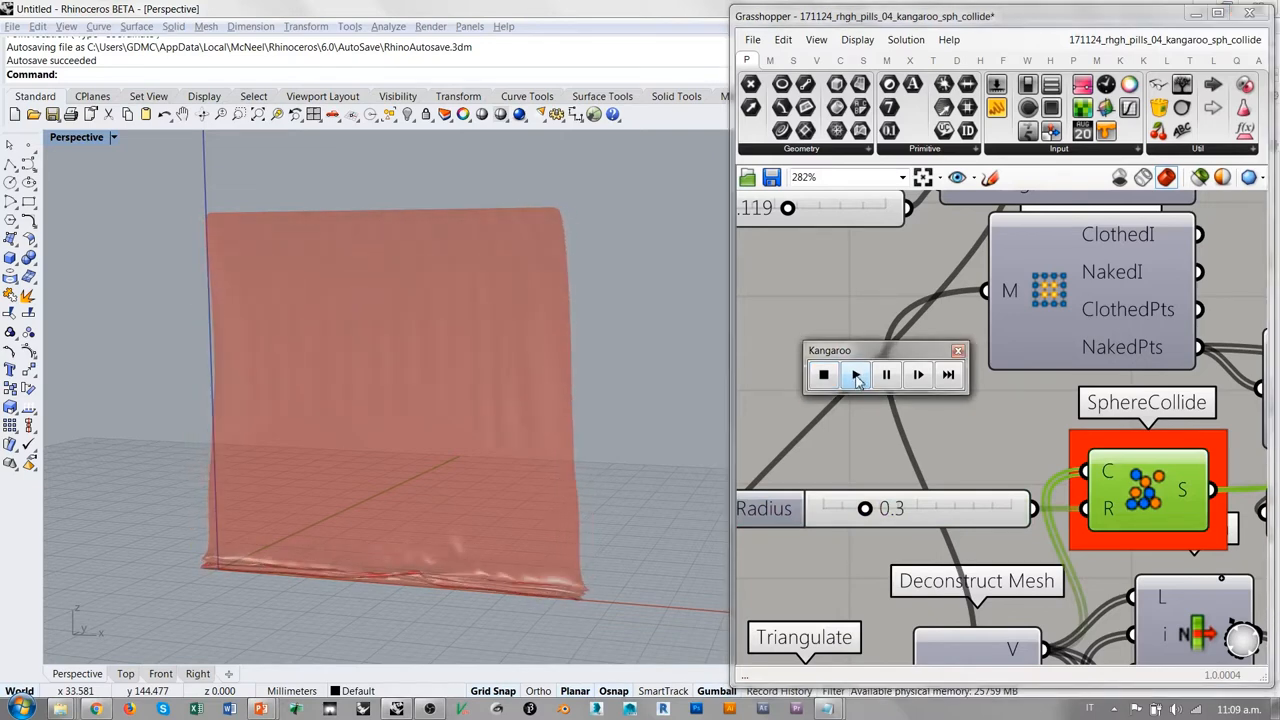
pyautogui.click(855, 375)
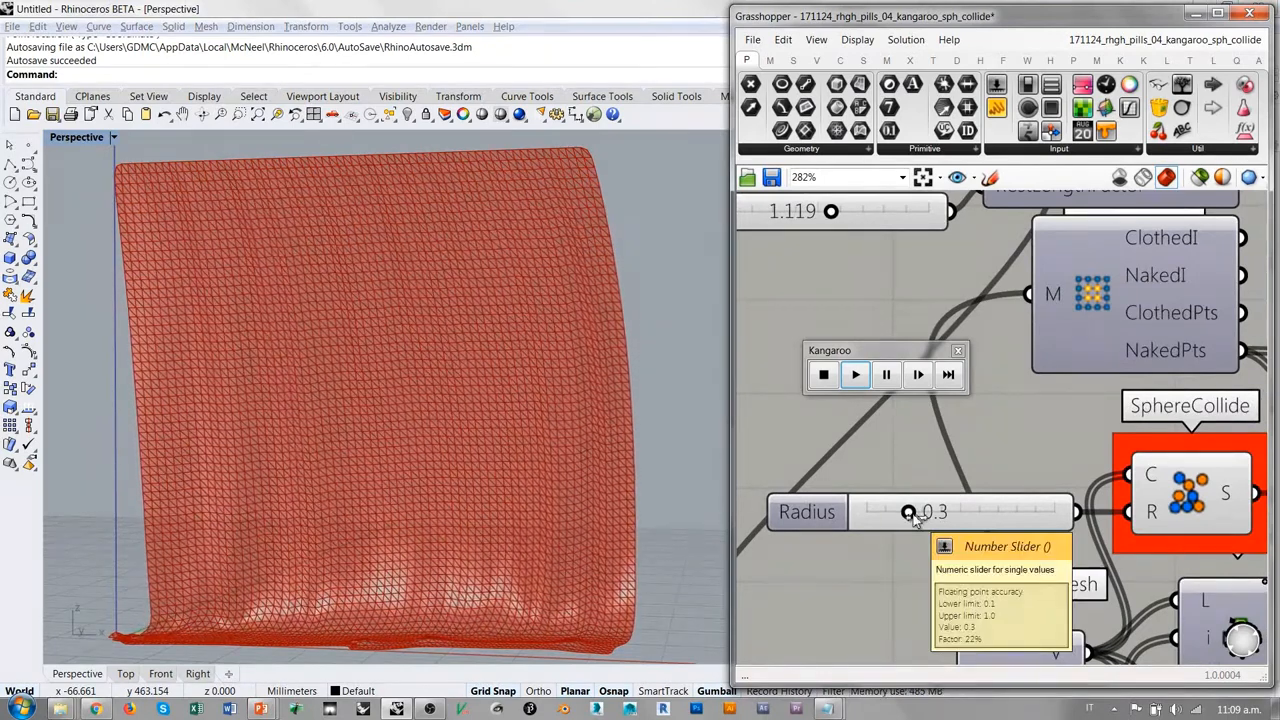
# Move the SphereCollide radius from 0.3 down to 0.1, then up through 0.5 and 0.7.
pyautogui.moveTo(908, 511); pyautogui.dragTo(866, 511)
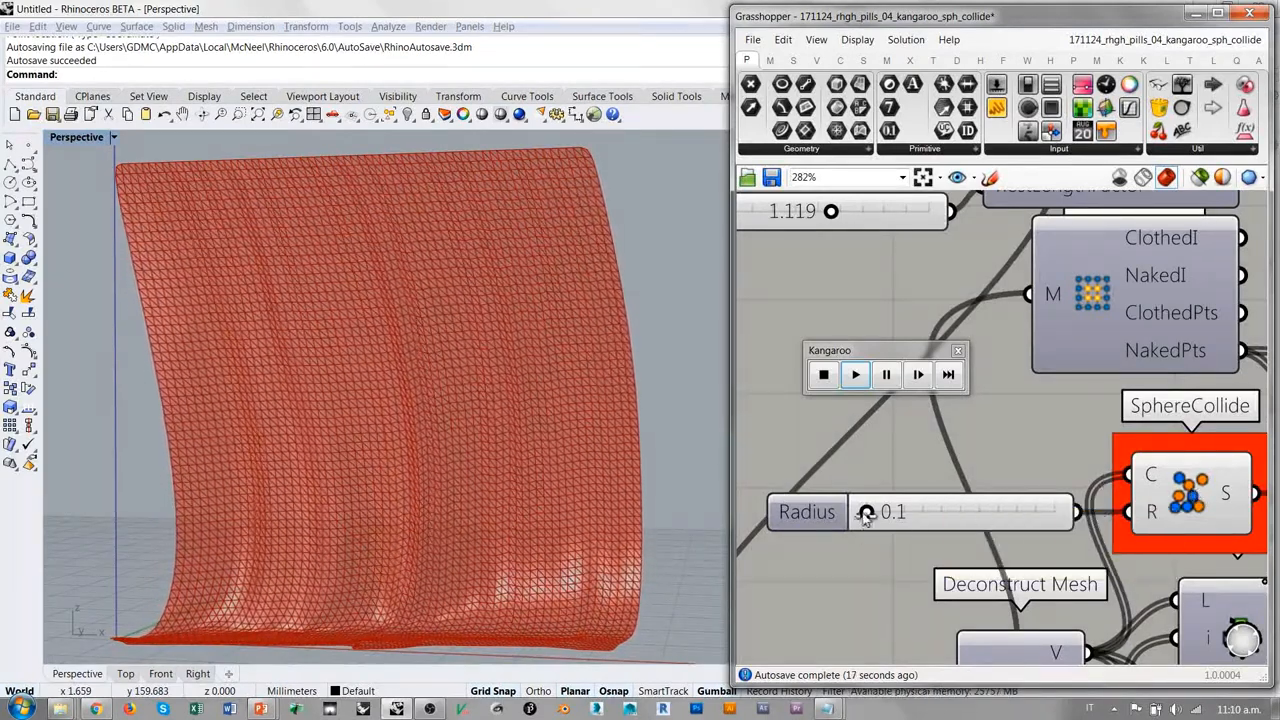
pyautogui.moveTo(866, 512); pyautogui.dragTo(908, 512)
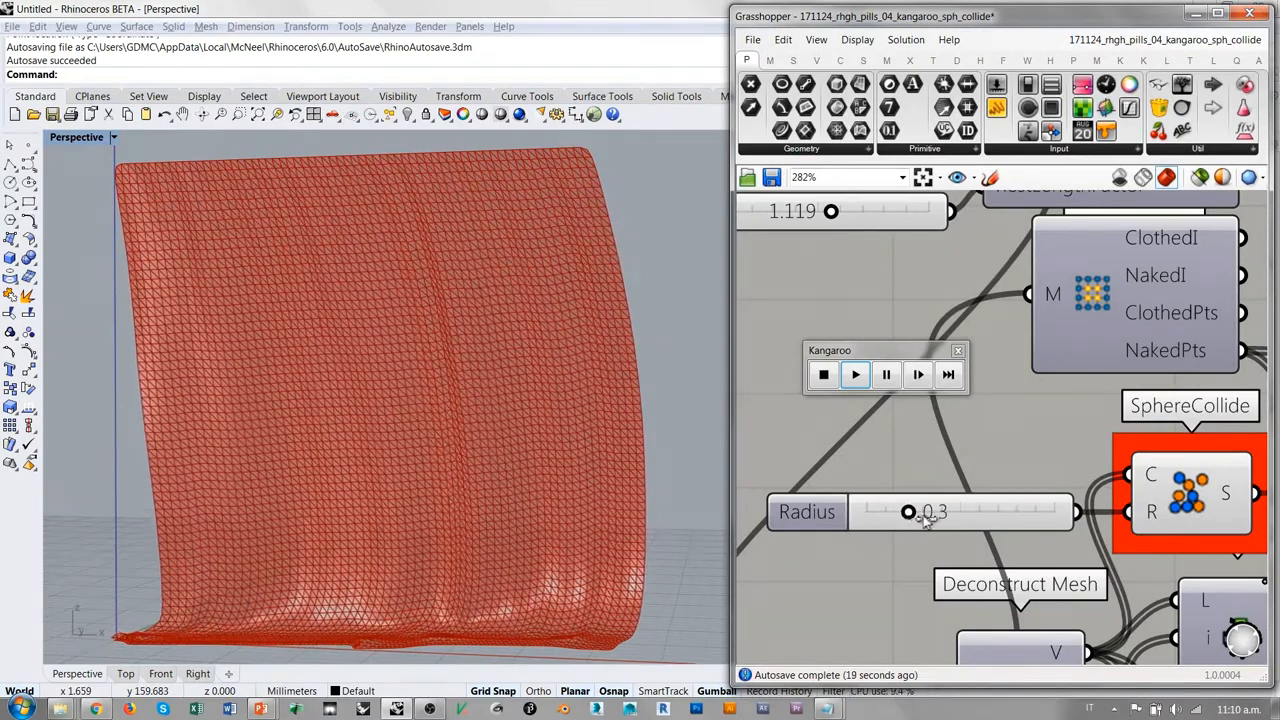
pyautogui.moveTo(908, 511); pyautogui.dragTo(950, 511)
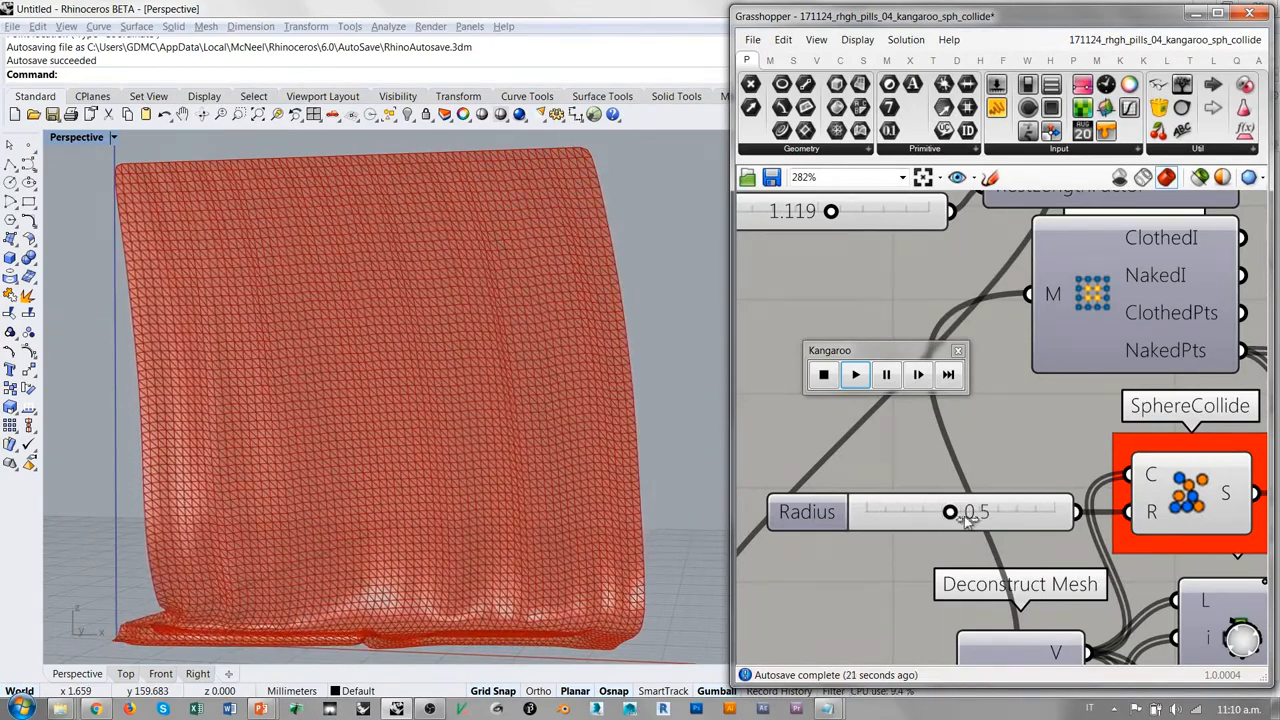
pyautogui.moveTo(950, 512); pyautogui.dragTo(992, 512)
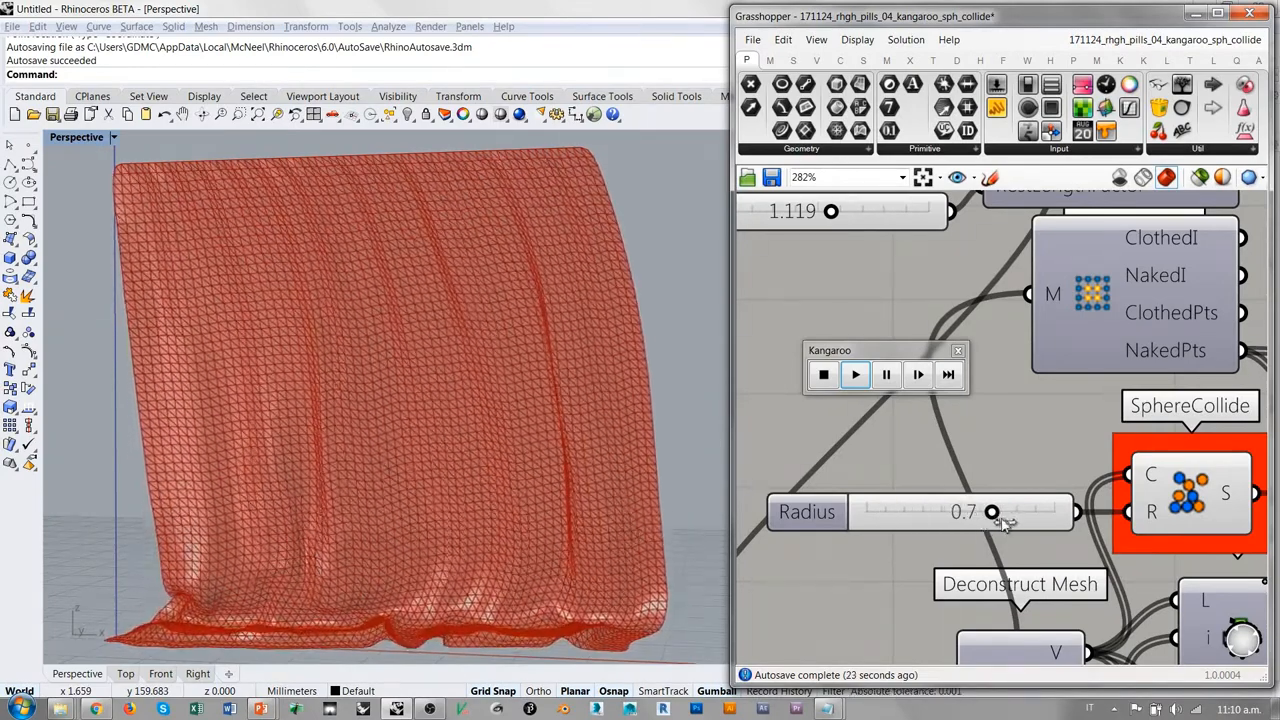
pyautogui.moveTo(991, 511); pyautogui.dragTo(1012, 511)
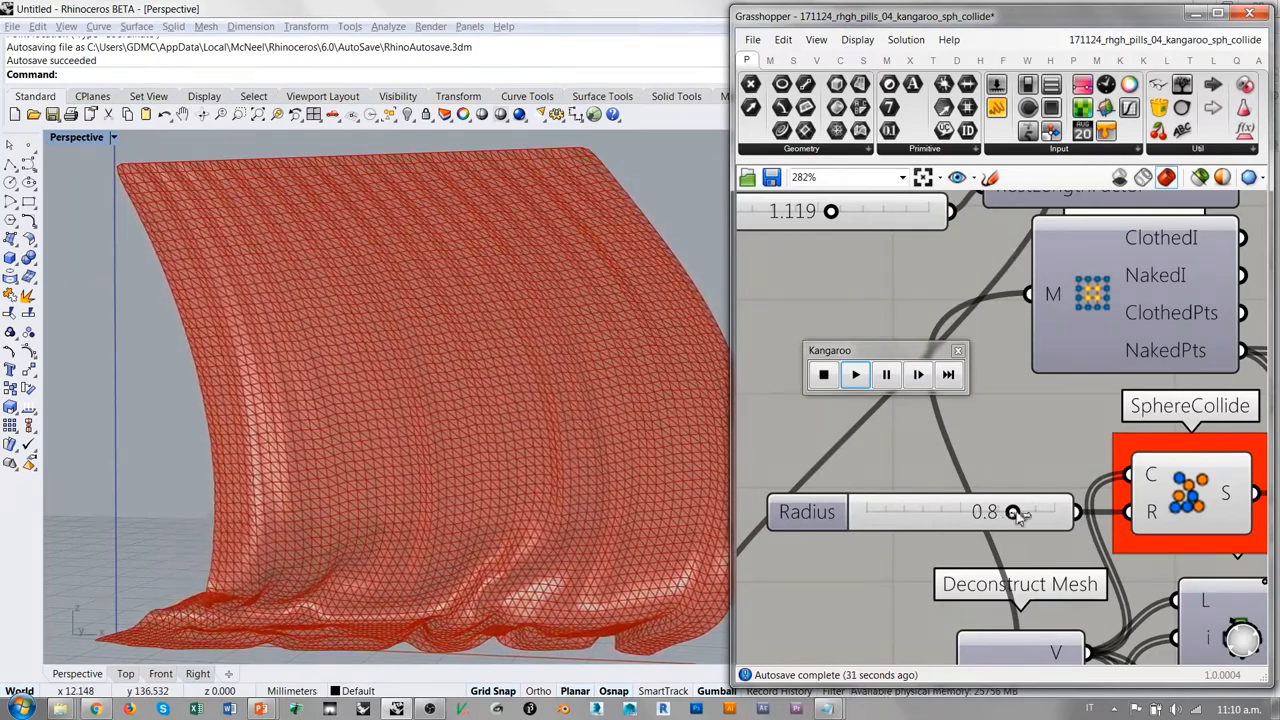
pyautogui.moveTo(1017, 515)
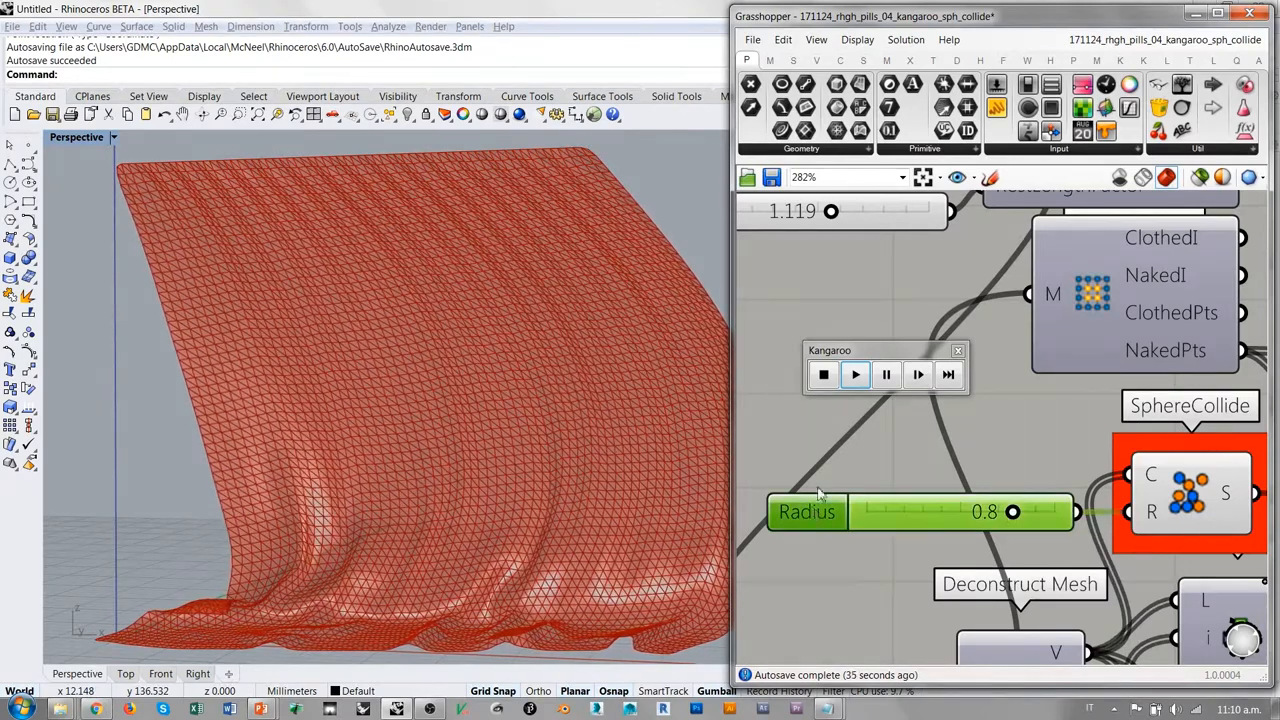
# Shrink the SphereCollide radius stepwise from 0.715 down to 0.154.
pyautogui.doubleClick(806, 512)
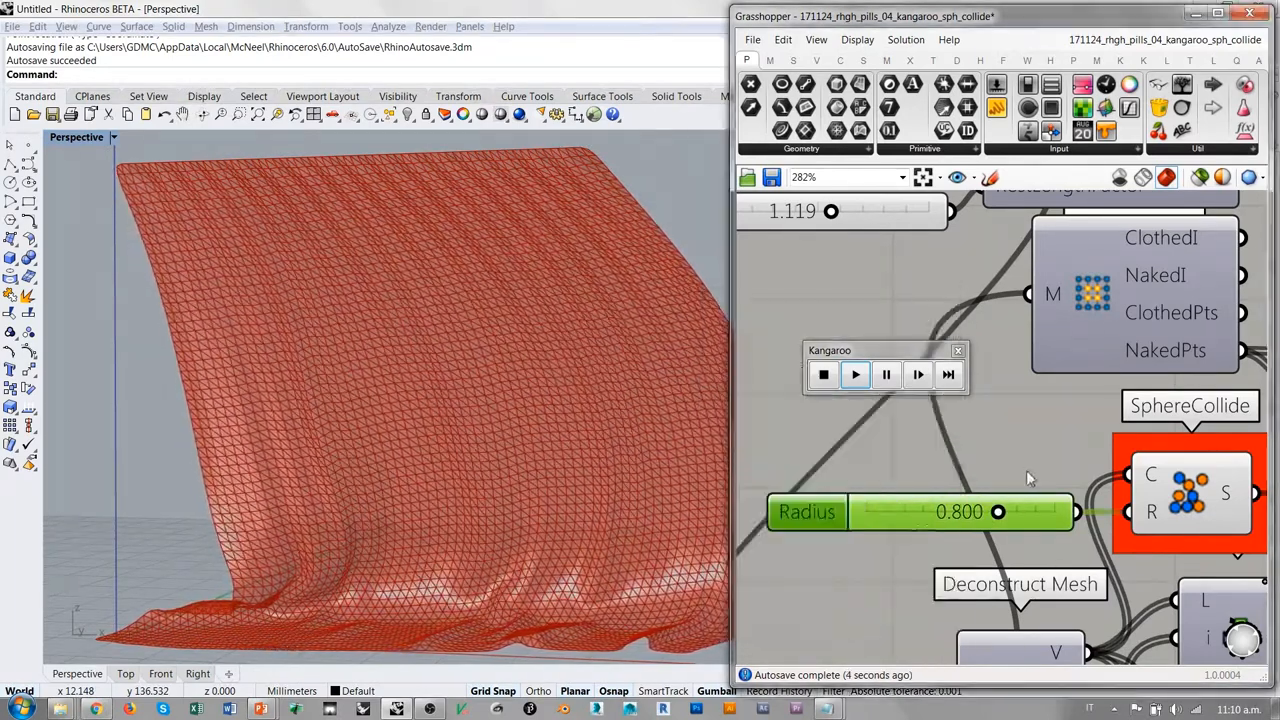
pyautogui.moveTo(998, 511); pyautogui.dragTo(983, 511)
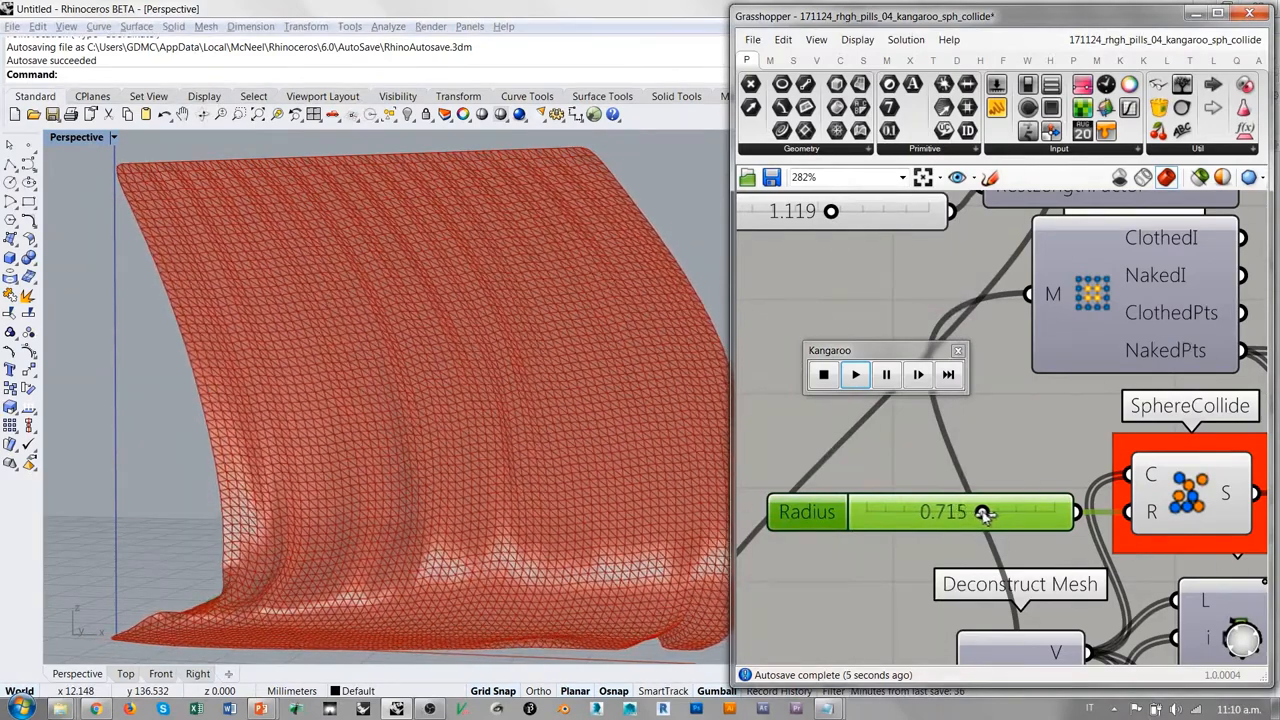
pyautogui.moveTo(985, 512); pyautogui.dragTo(955, 512)
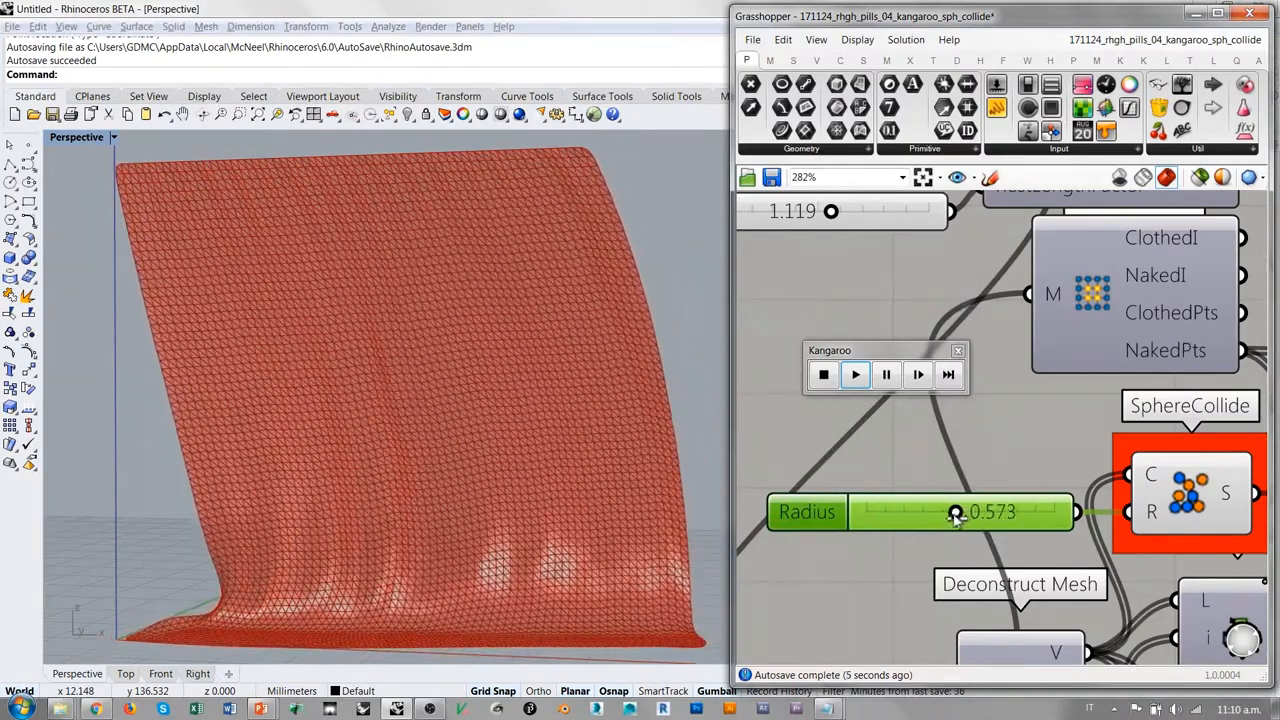
pyautogui.moveTo(955, 512); pyautogui.dragTo(905, 512)
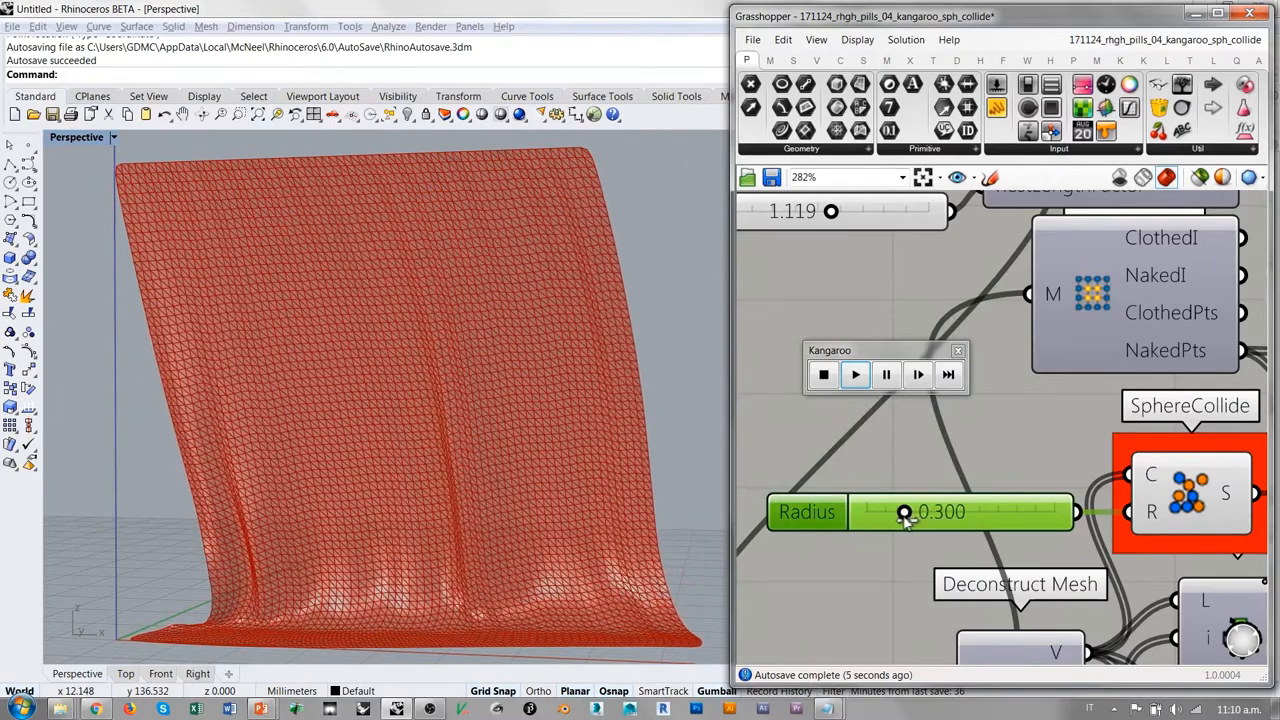
pyautogui.moveTo(905, 512); pyautogui.dragTo(878, 512)
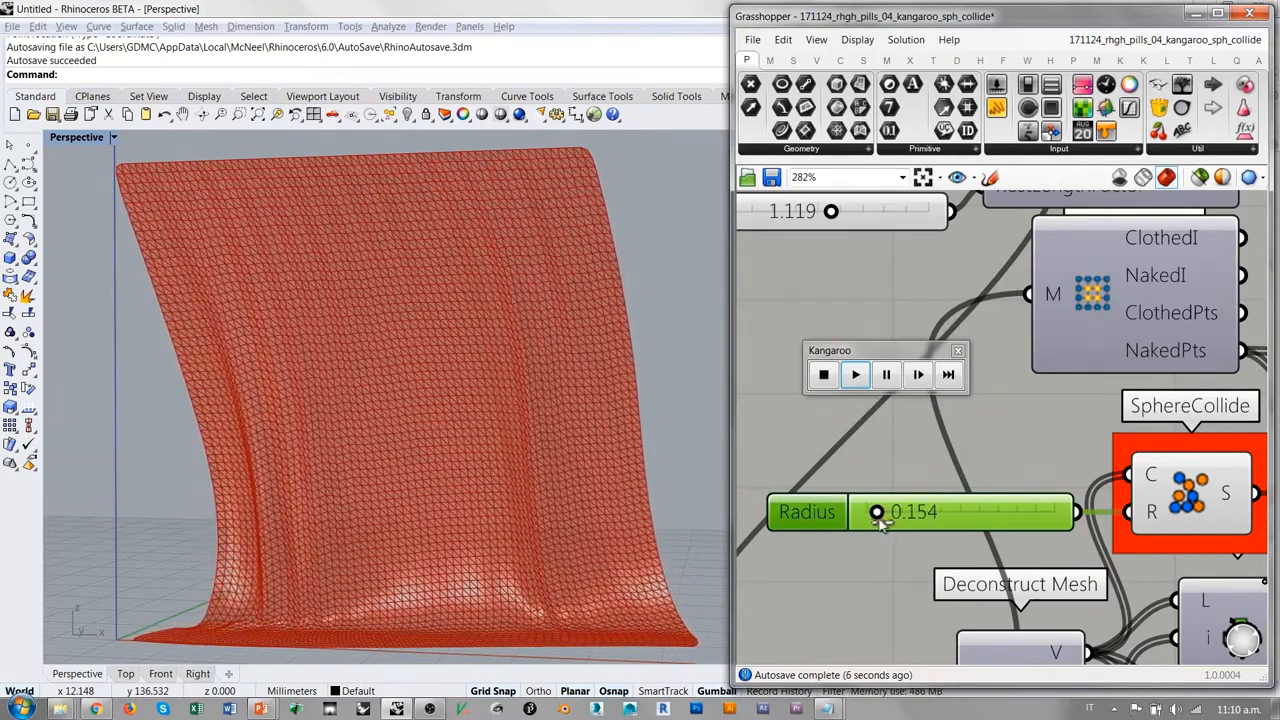
# Grow the collision radius to its maximum, then drop it back to 0.204.
pyautogui.moveTo(878, 511); pyautogui.dragTo(933, 511)
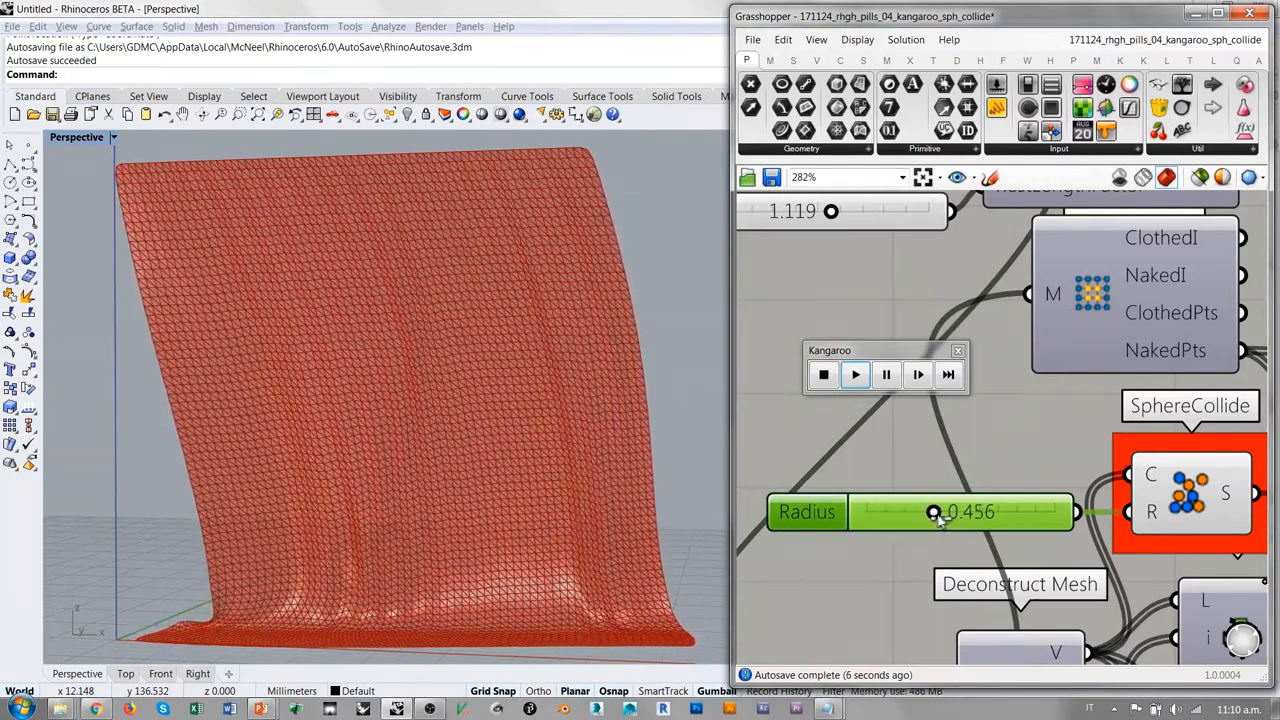
pyautogui.moveTo(935, 511); pyautogui.dragTo(985, 511)
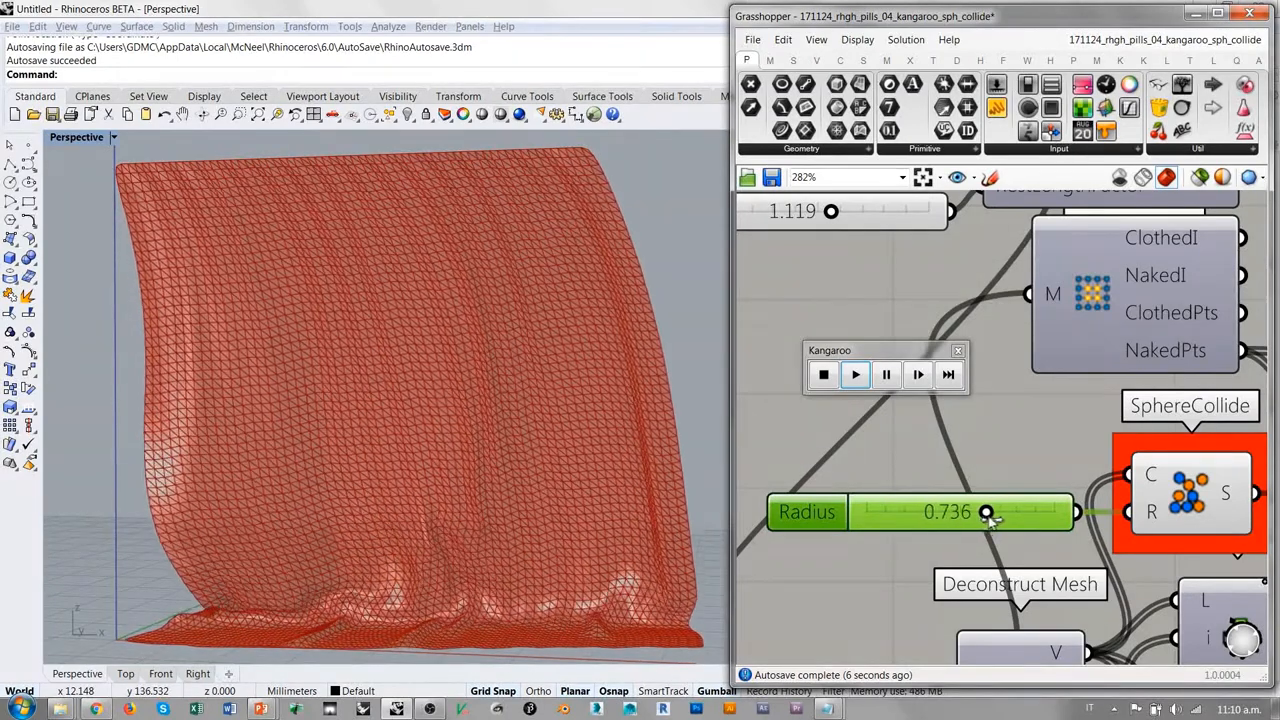
pyautogui.moveTo(987, 512); pyautogui.dragTo(1022, 512)
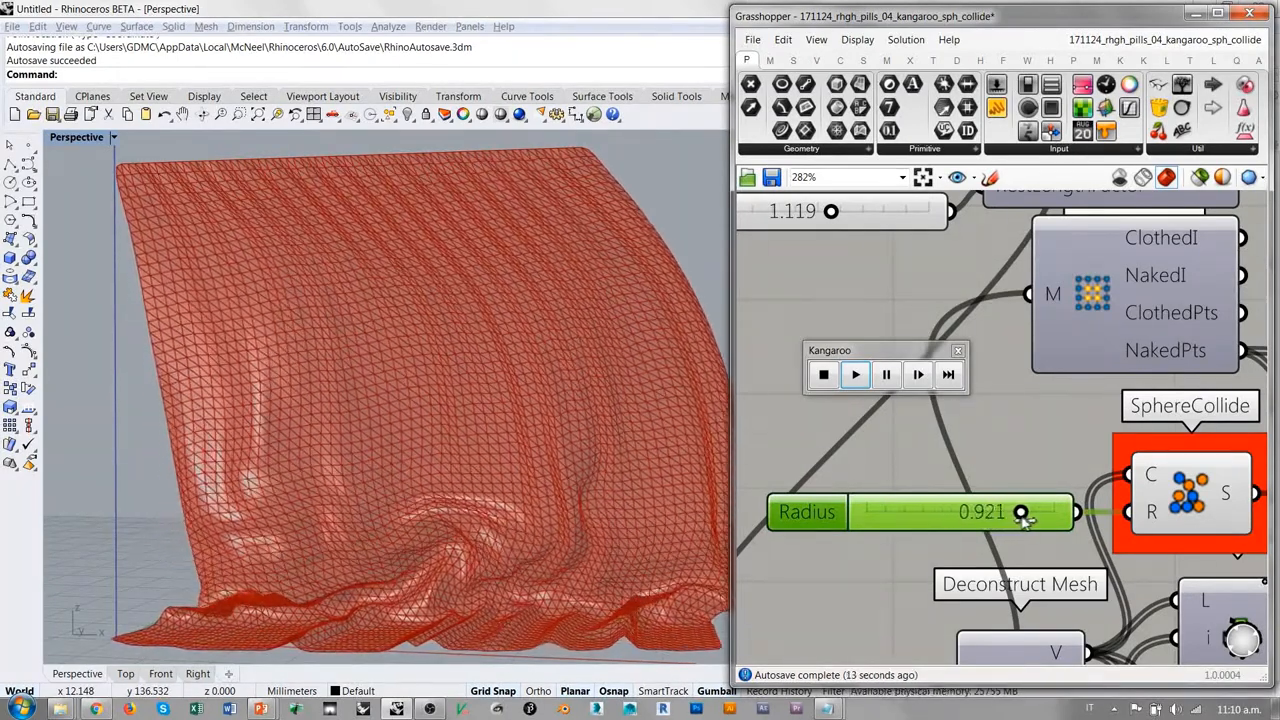
pyautogui.moveTo(1020, 511); pyautogui.dragTo(1035, 511)
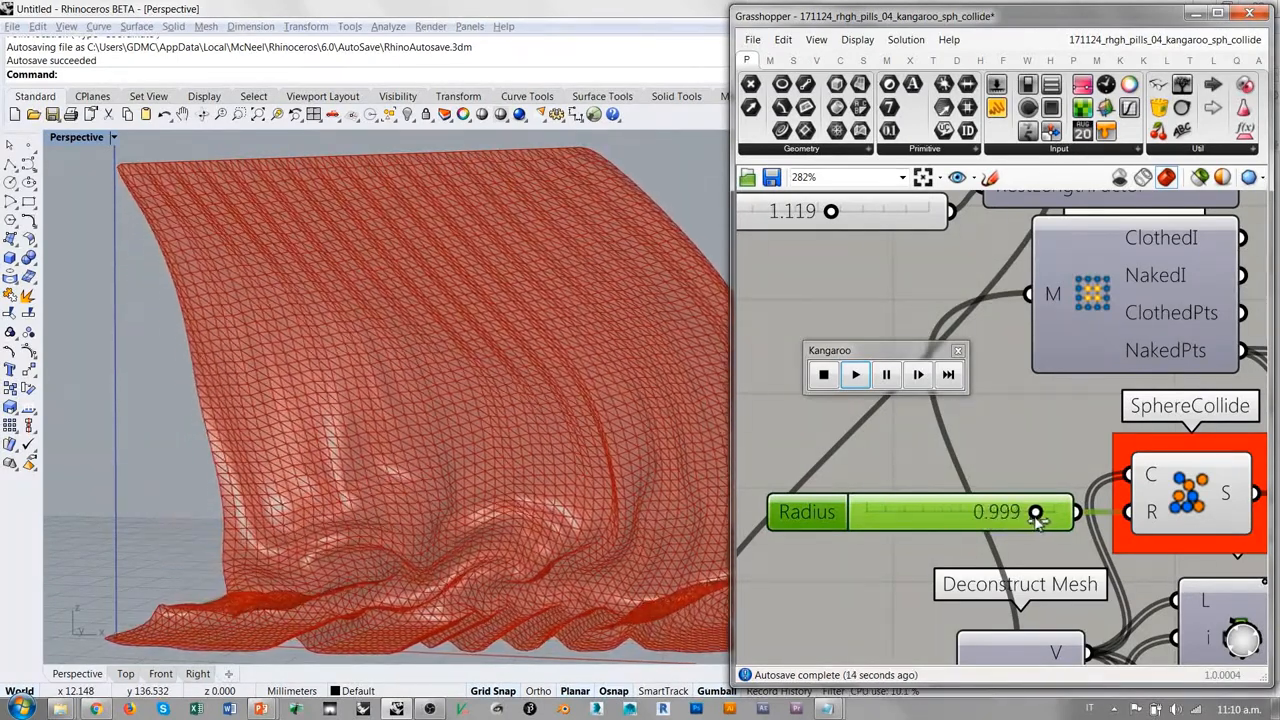
pyautogui.moveTo(1035, 512); pyautogui.dragTo(940, 512)
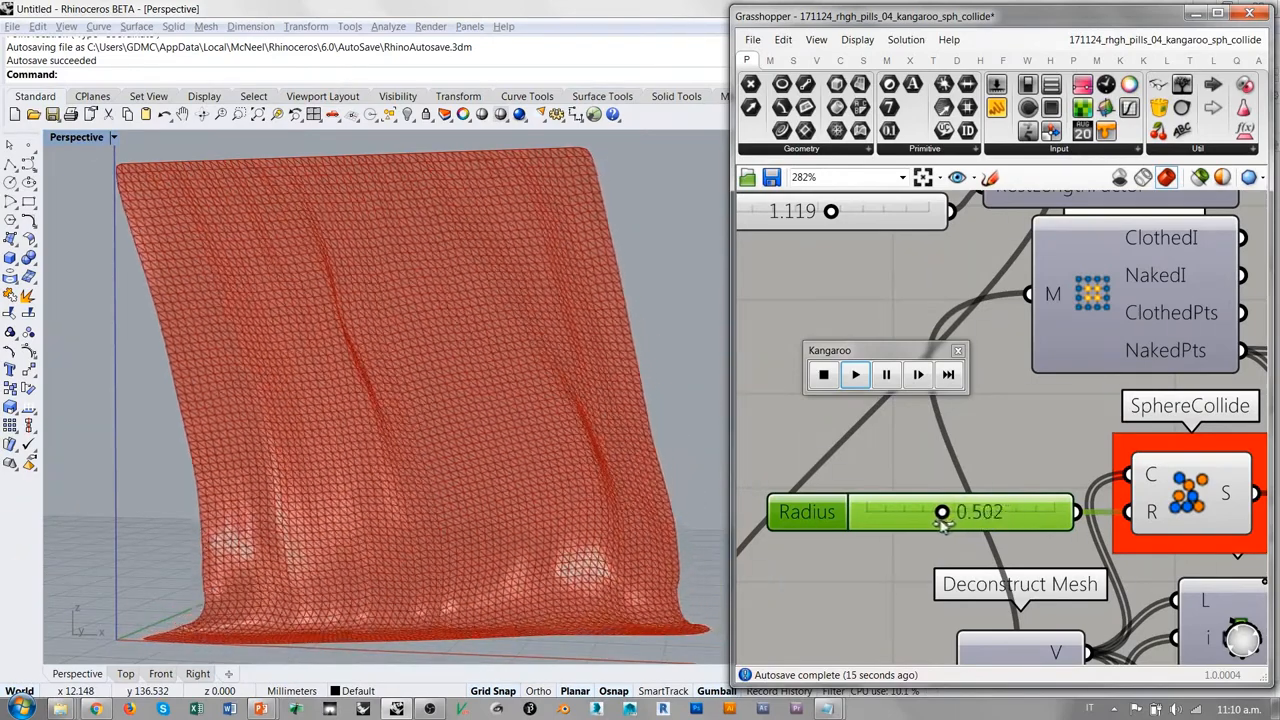
pyautogui.moveTo(942, 511); pyautogui.dragTo(885, 511)
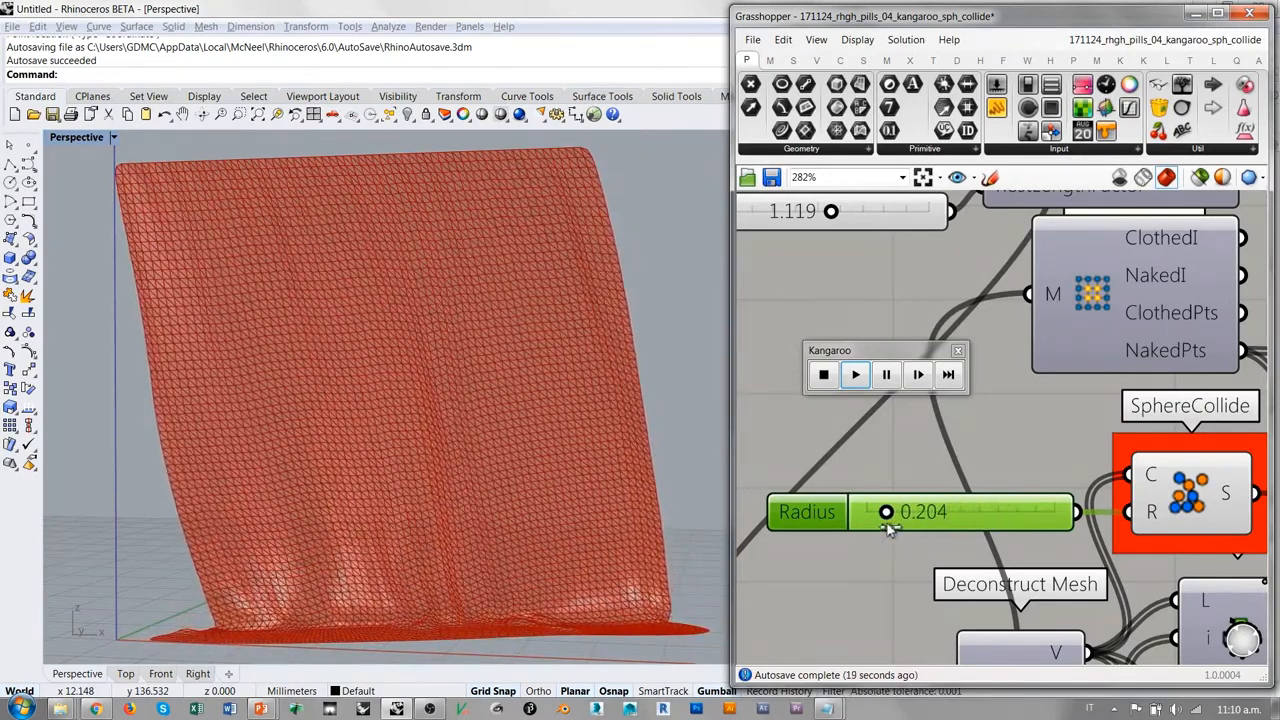
# Raise the collision radius through 0.8 to 0.981, then settle it near 0.775.
pyautogui.moveTo(885, 511); pyautogui.dragTo(978, 511)
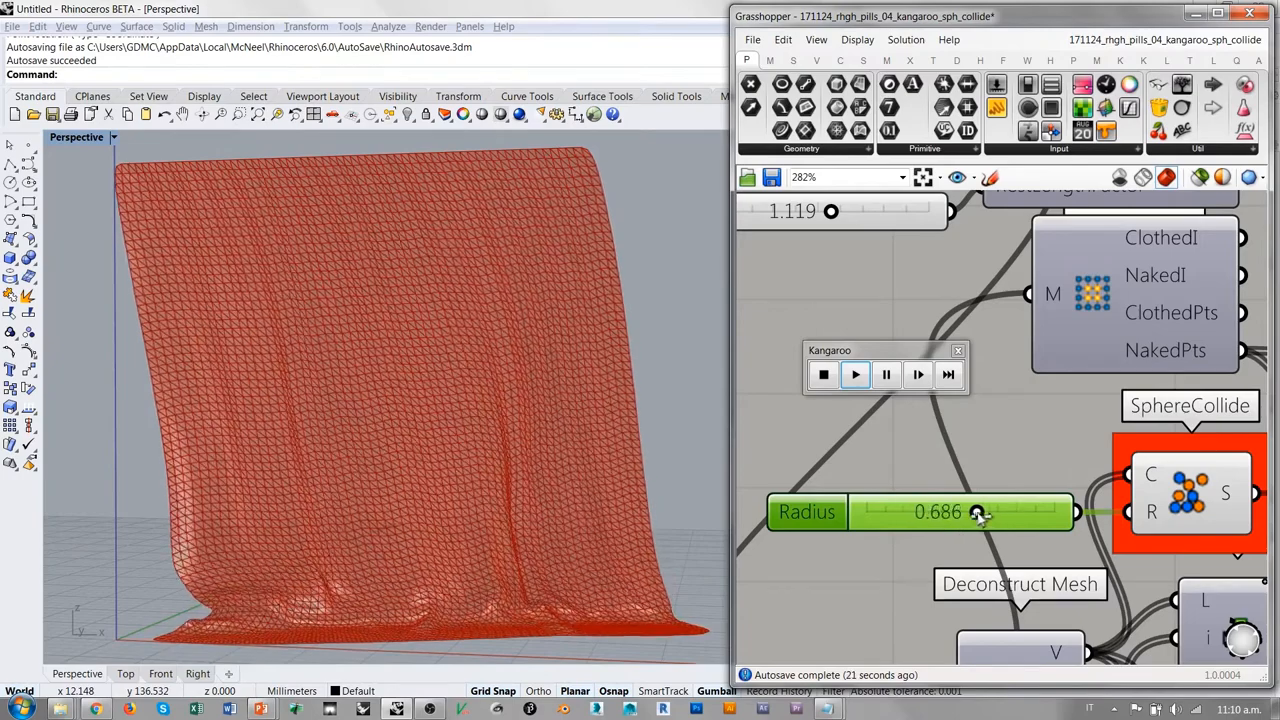
pyautogui.moveTo(978, 512); pyautogui.dragTo(1003, 512)
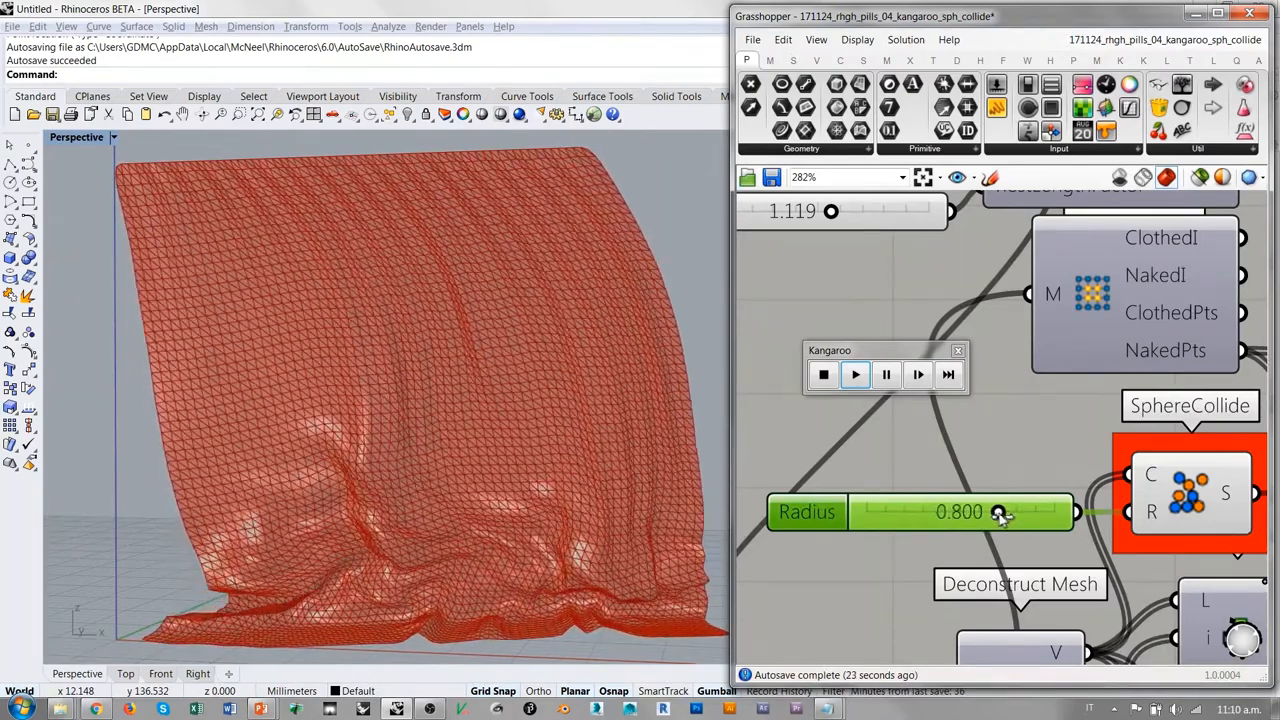
pyautogui.moveTo(998, 511); pyautogui.dragTo(1018, 511)
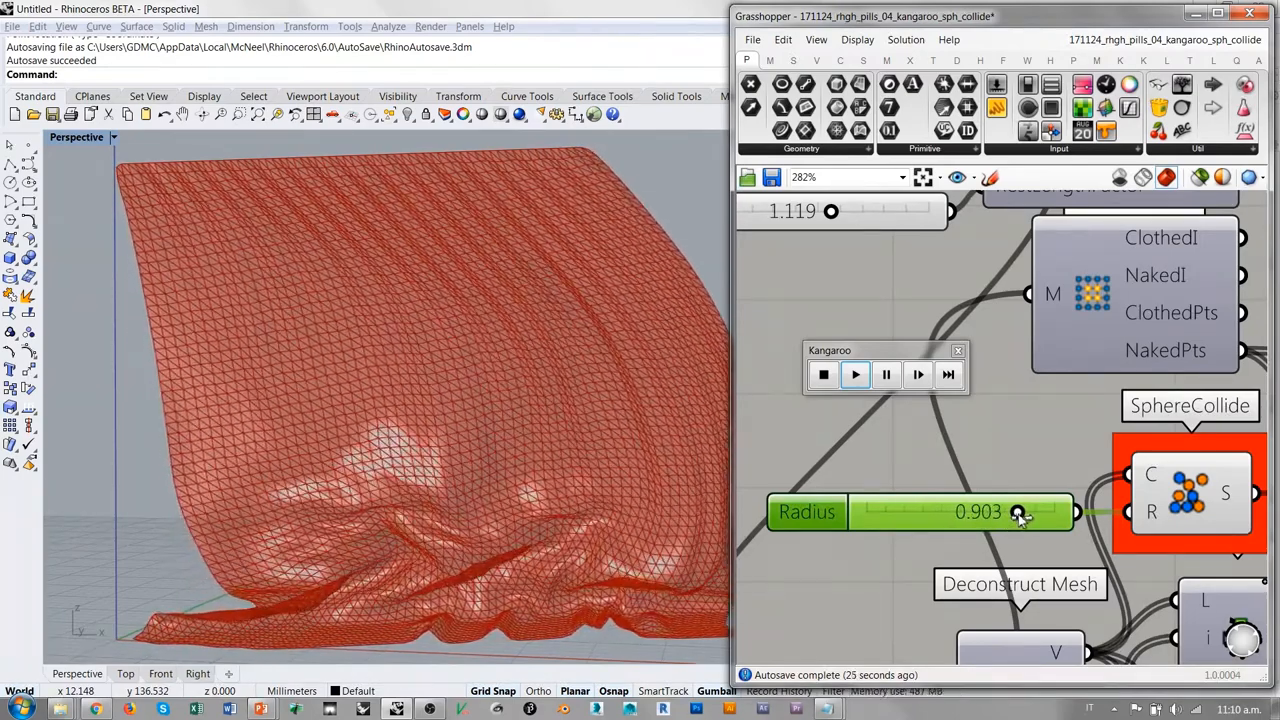
pyautogui.moveTo(1020, 511); pyautogui.dragTo(1017, 511)
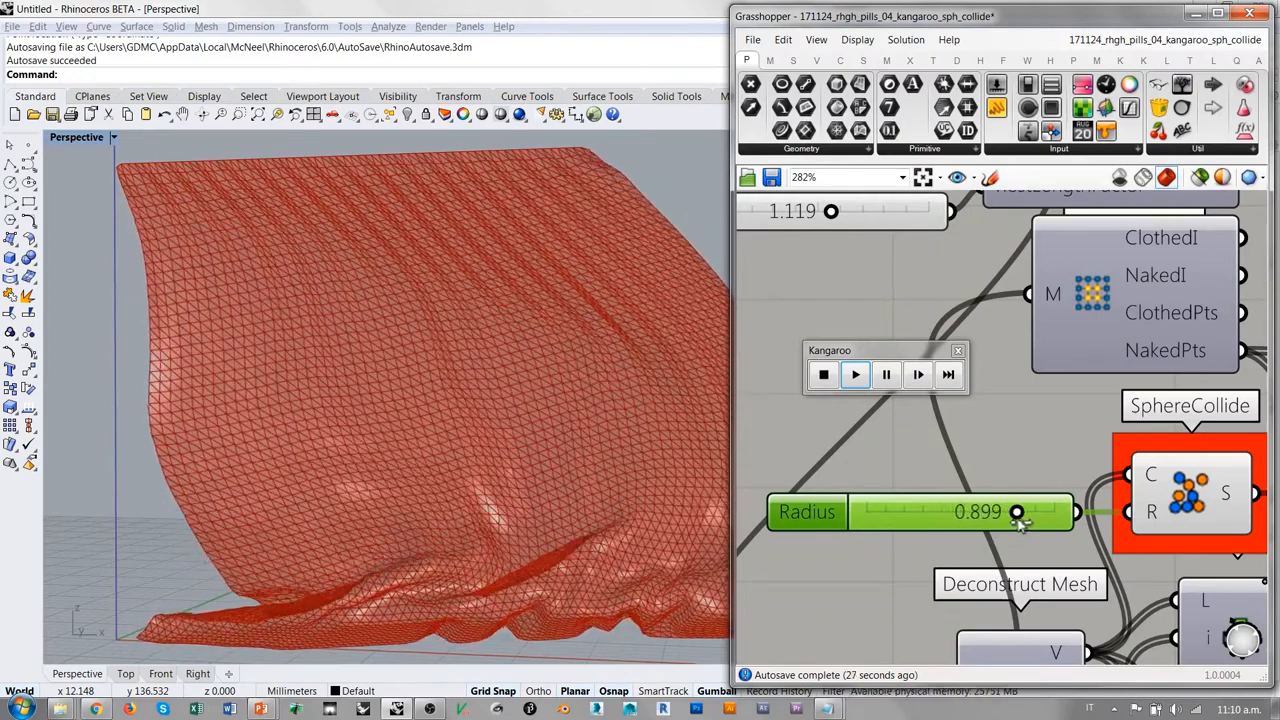
pyautogui.moveTo(1016, 511); pyautogui.dragTo(1035, 511)
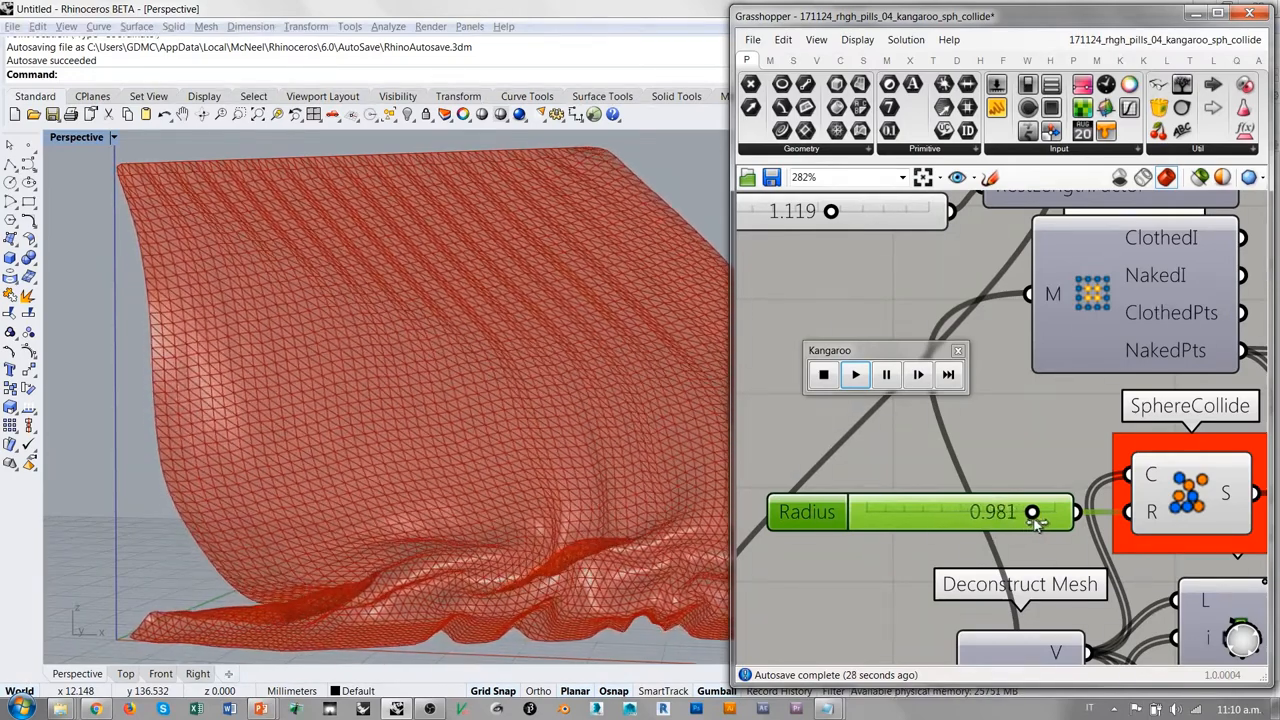
pyautogui.moveTo(1032, 511); pyautogui.dragTo(1030, 511)
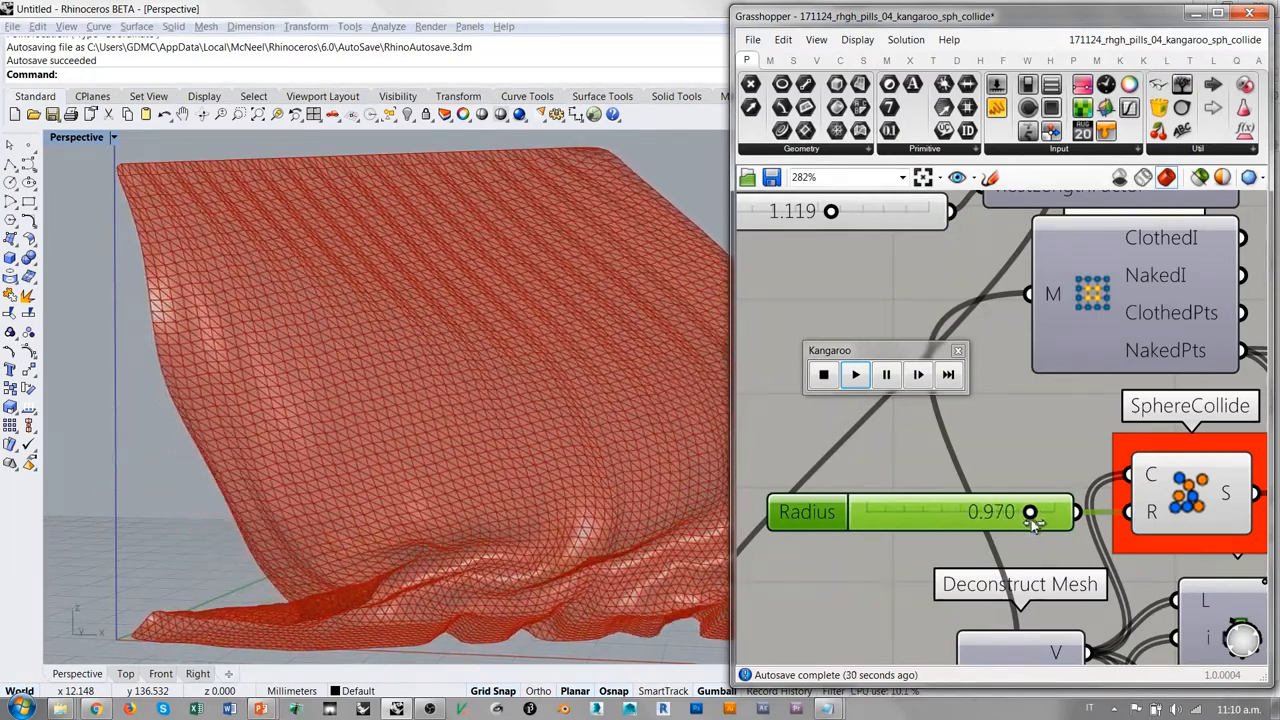
pyautogui.moveTo(1030, 511); pyautogui.dragTo(983, 511)
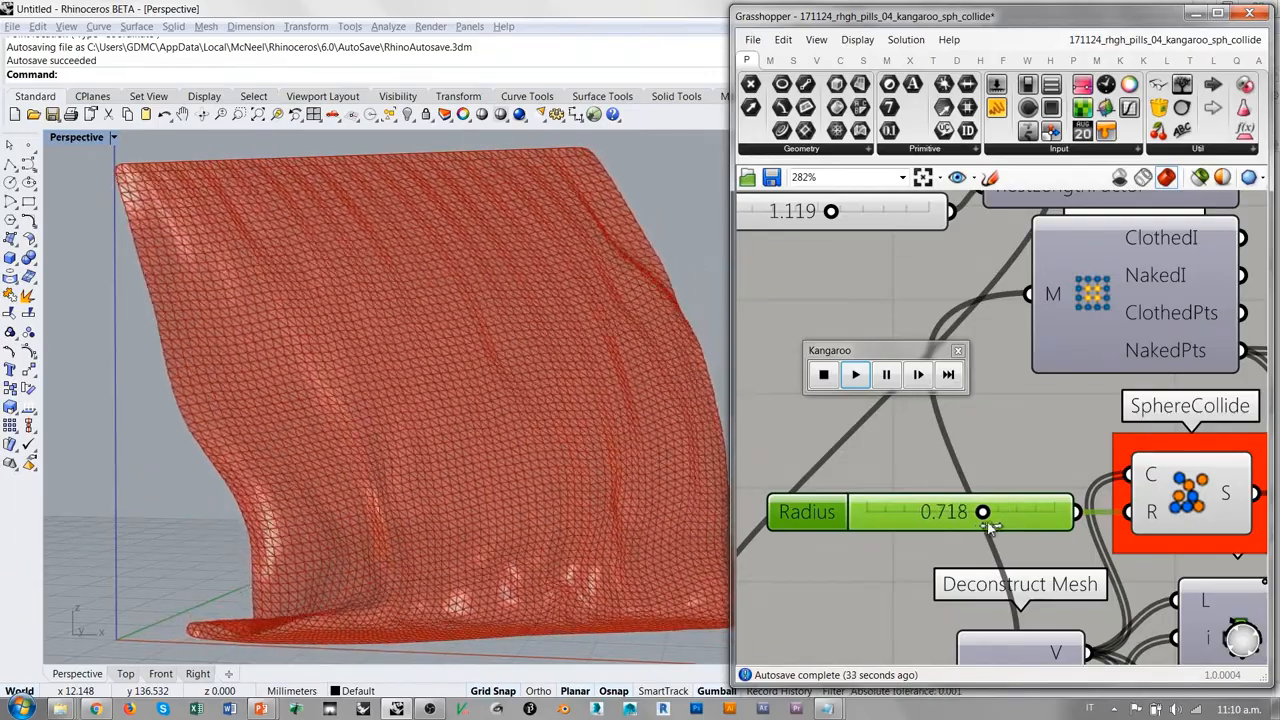
pyautogui.moveTo(982, 511); pyautogui.dragTo(1000, 511)
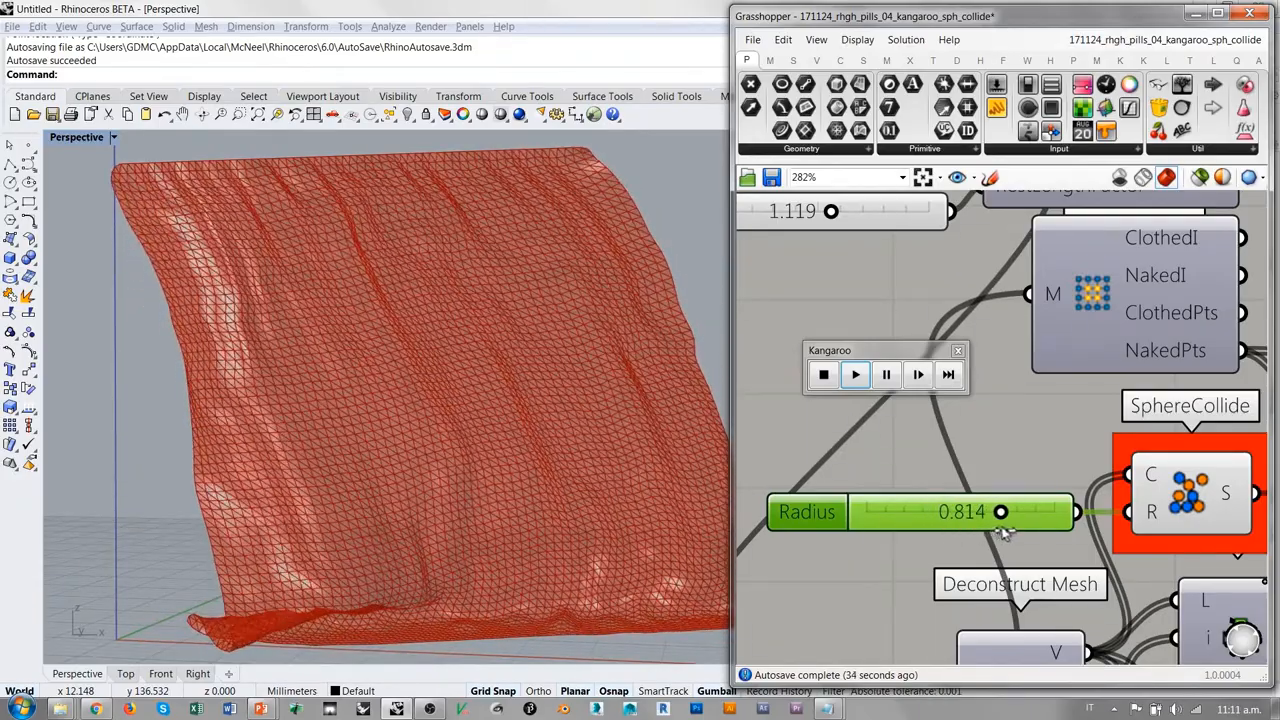
pyautogui.moveTo(1000, 511); pyautogui.dragTo(992, 511)
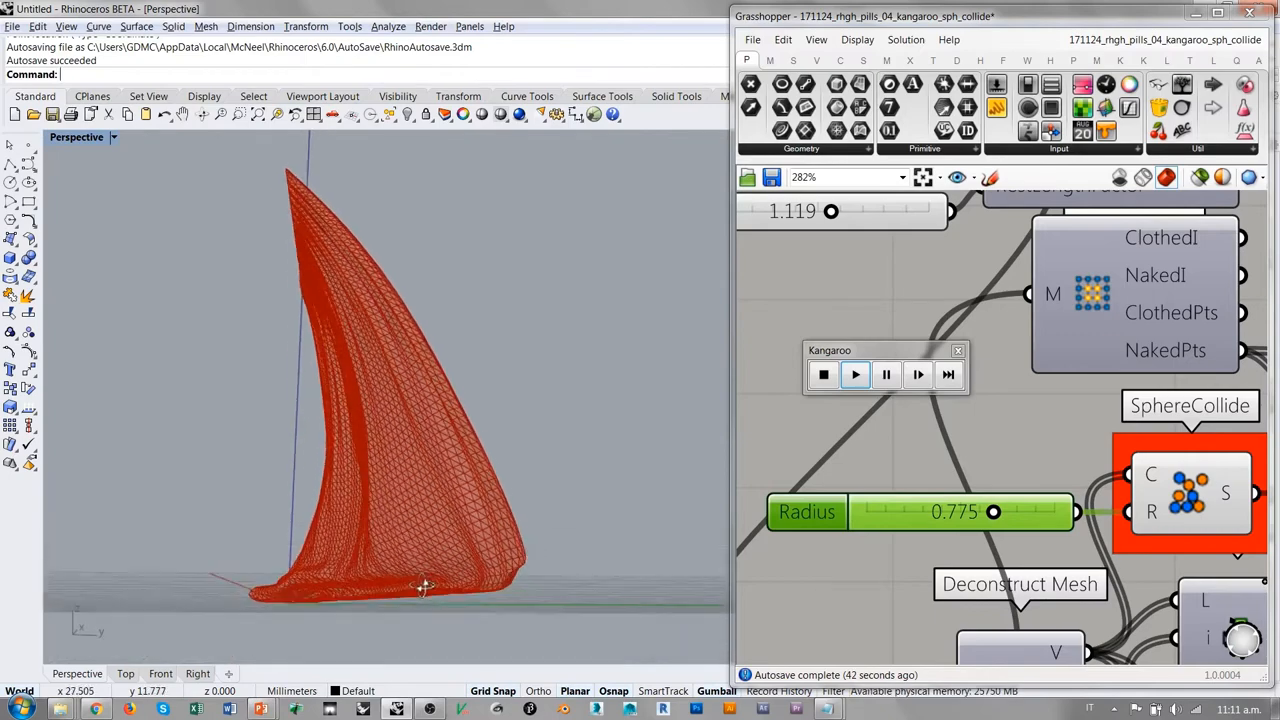
# Orbit the Perspective view around the curtain and lower the collision radius to 0.608.
pyautogui.moveTo(420, 585); pyautogui.dragTo(428, 611)
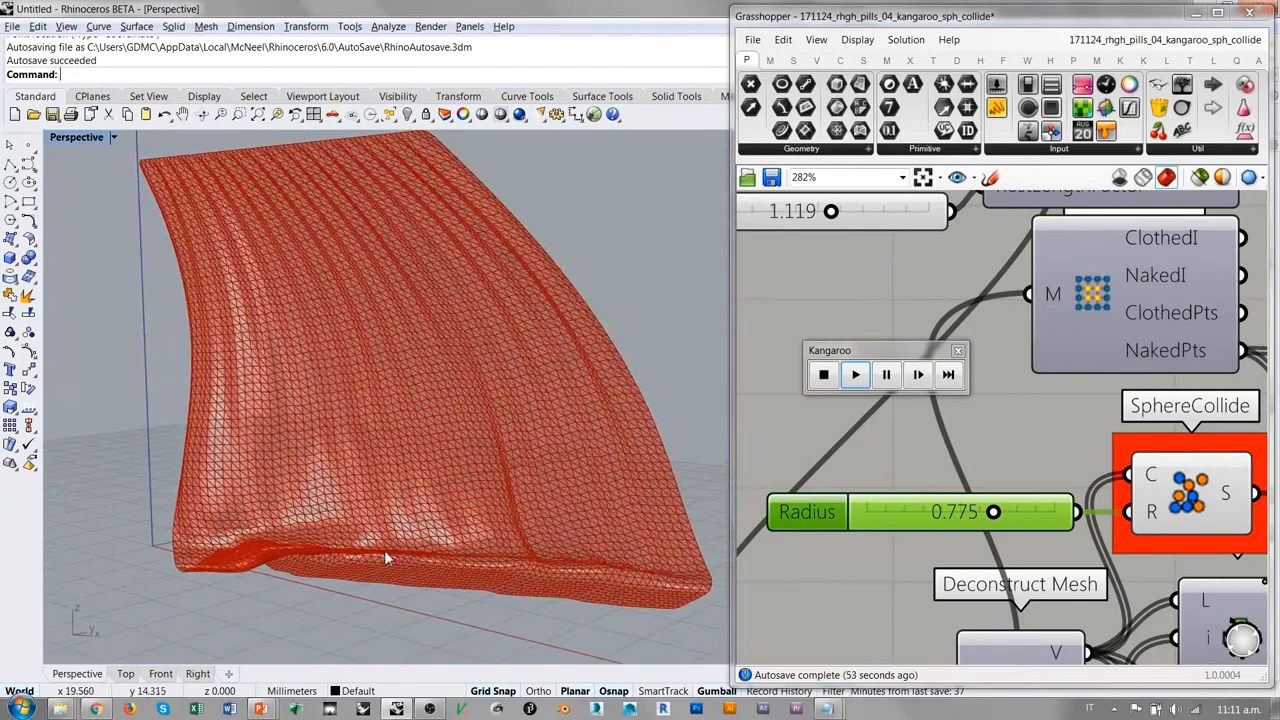
pyautogui.moveTo(993, 512); pyautogui.dragTo(960, 512)
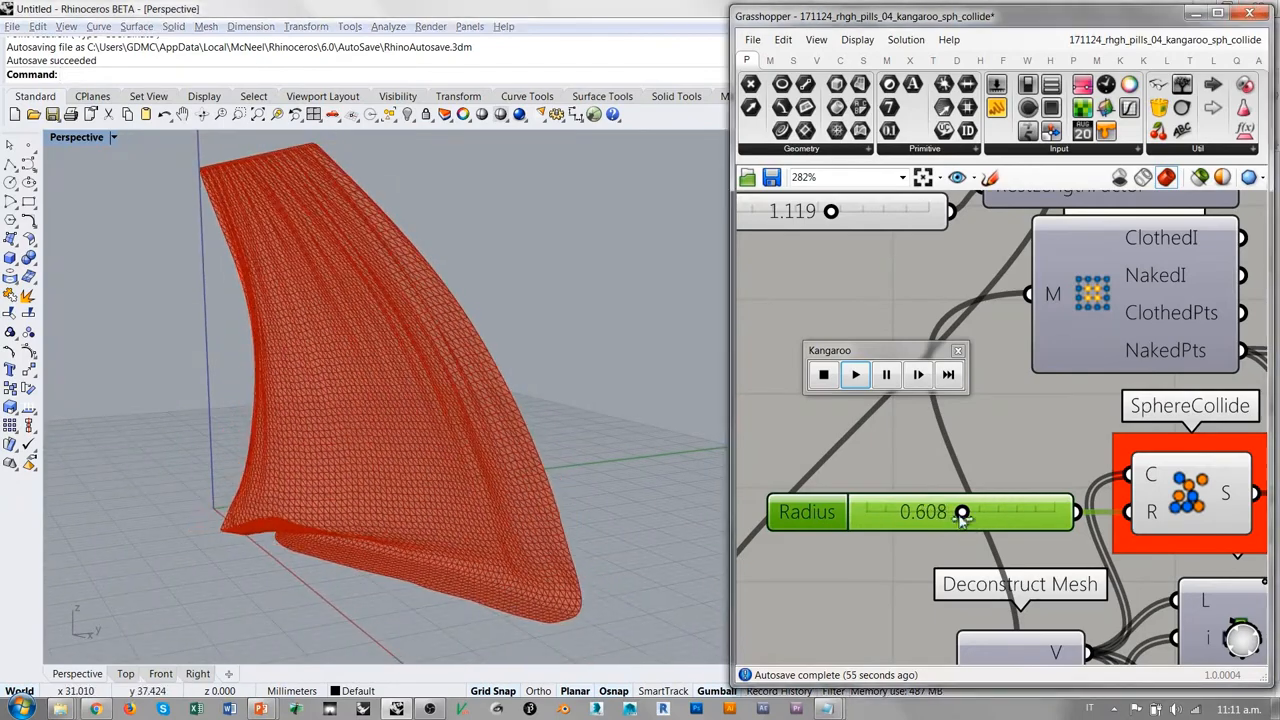